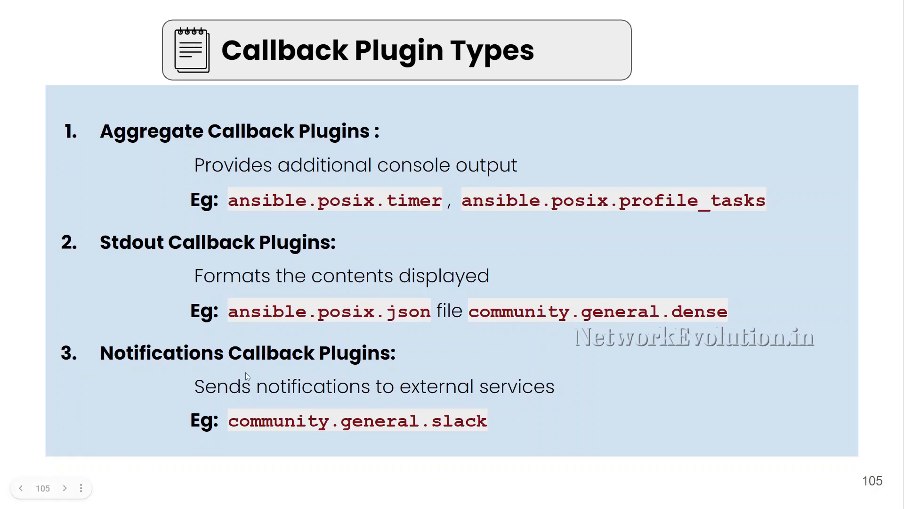
pyautogui.moveTo(247, 368)
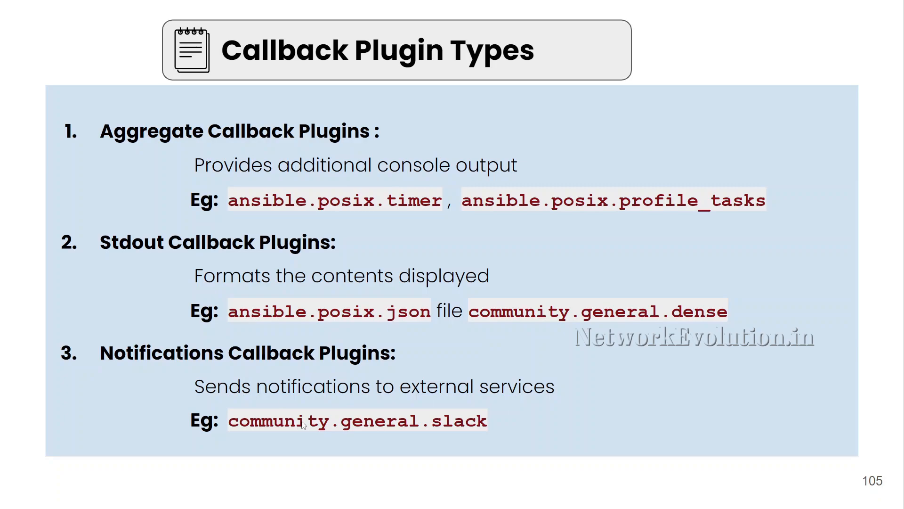
pyautogui.moveTo(354, 435)
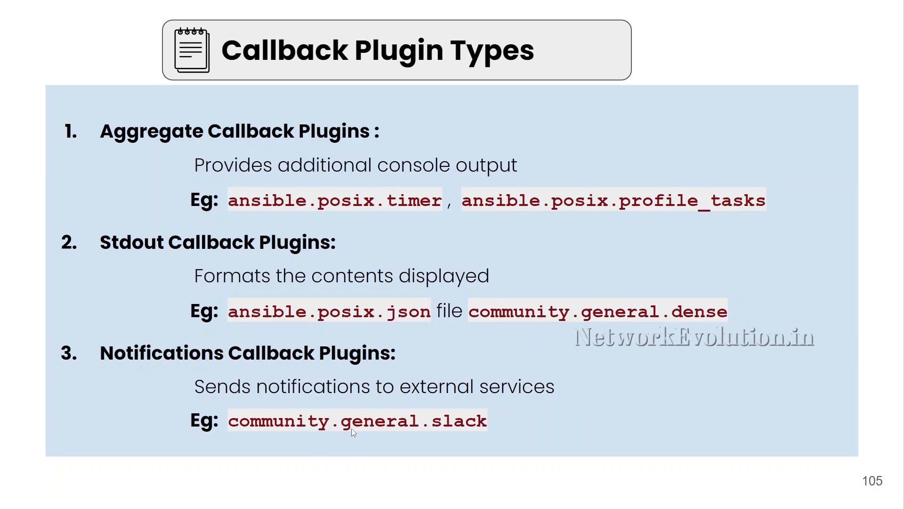
pyautogui.moveTo(346, 363)
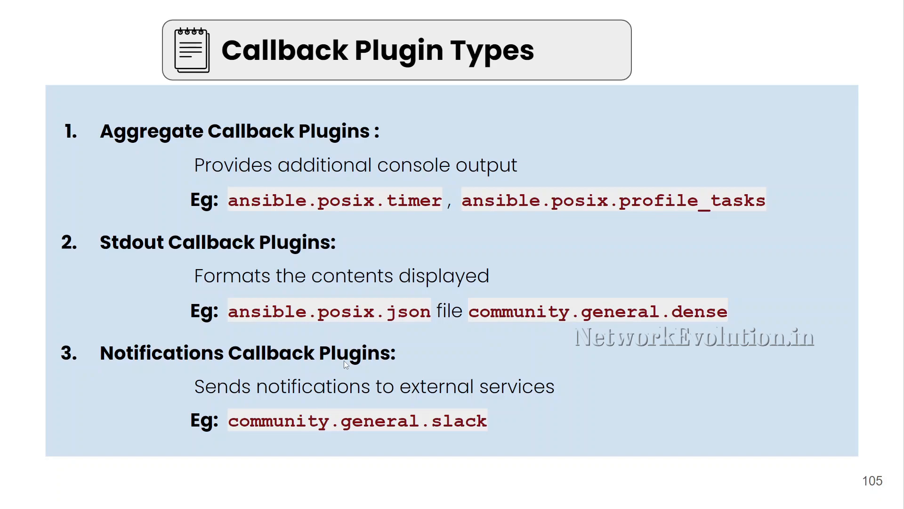
pyautogui.moveTo(199, 125)
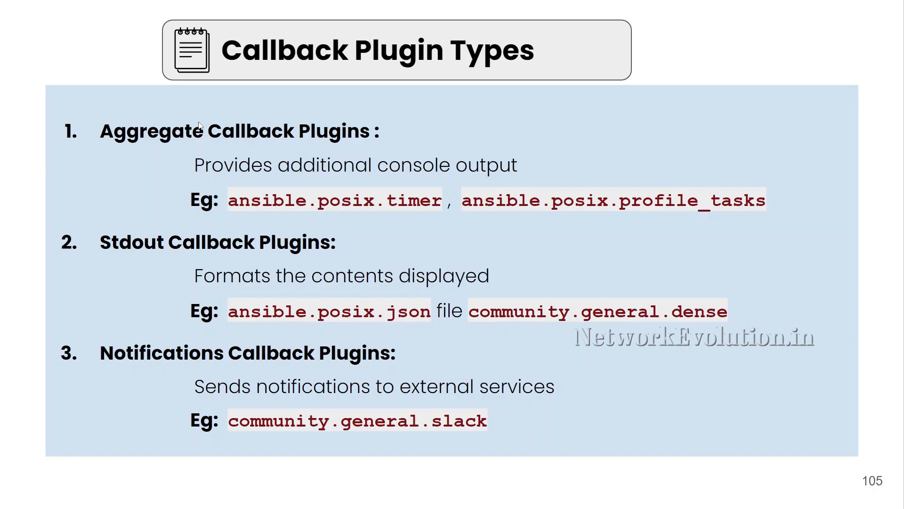
pyautogui.moveTo(219, 257)
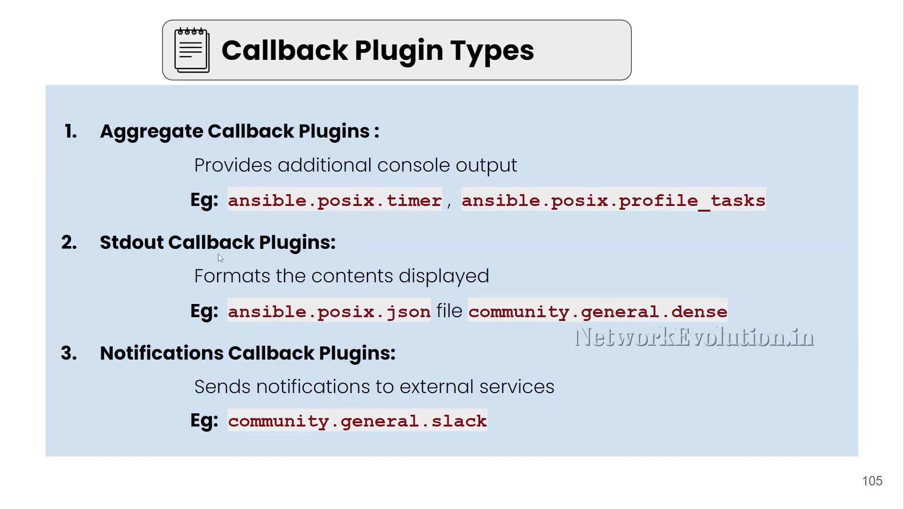
pyautogui.moveTo(349, 209)
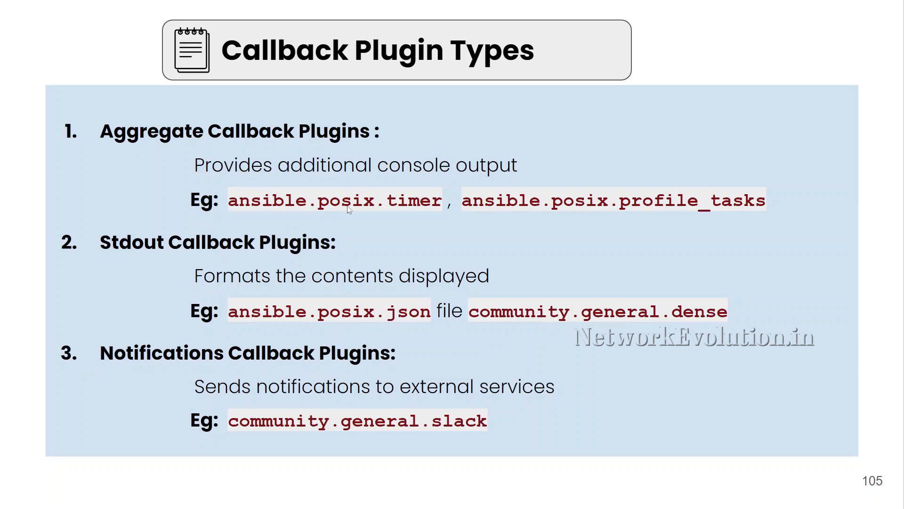
pyautogui.moveTo(542, 227)
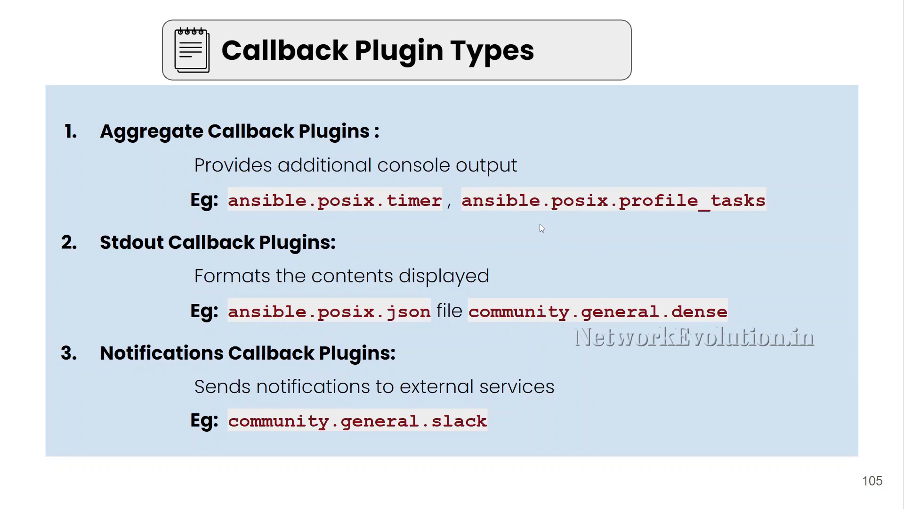
pyautogui.moveTo(601, 225)
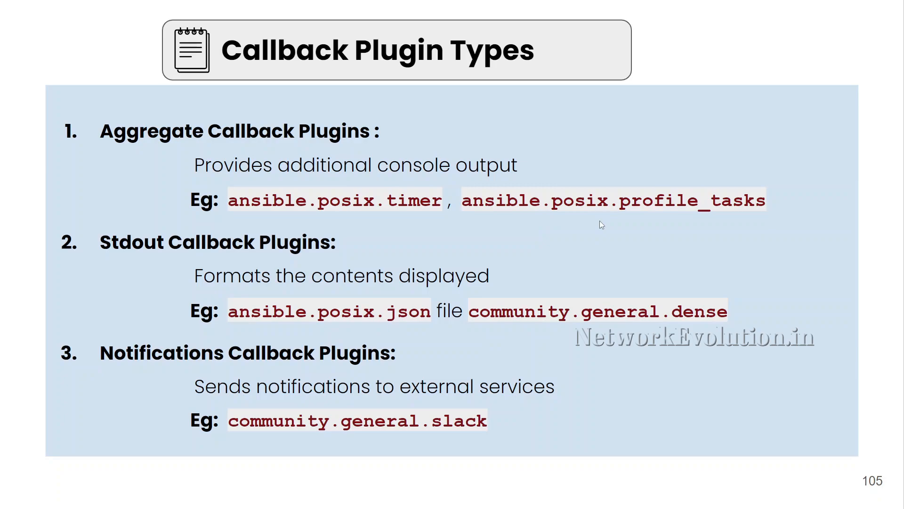
pyautogui.moveTo(315, 250)
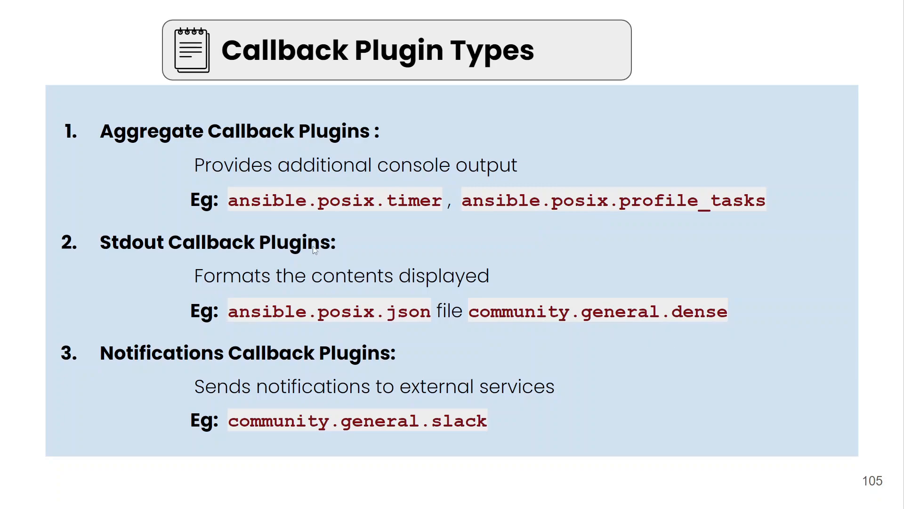
pyautogui.moveTo(405, 316)
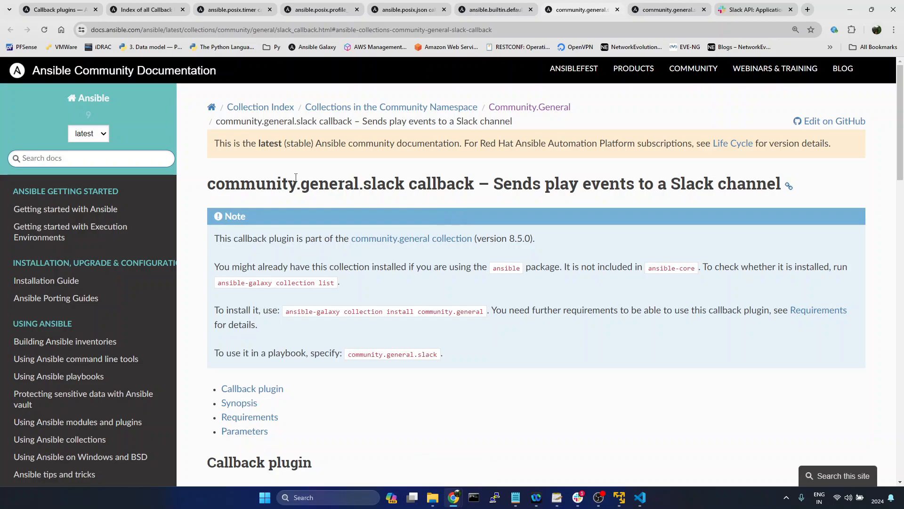
# Browse the community.general.slack parameters and highlight the webhook_url = VALUE setting line.
pyautogui.scroll(-3)
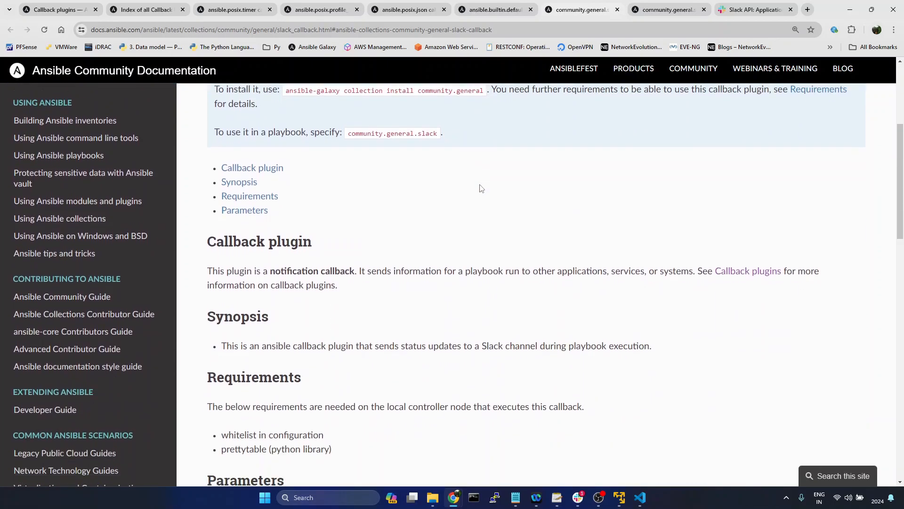
pyautogui.scroll(-3)
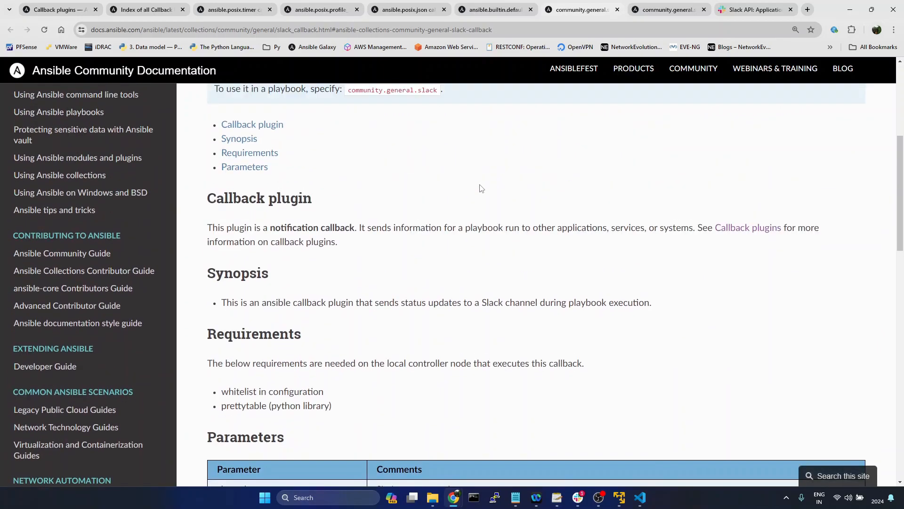
pyautogui.scroll(-3)
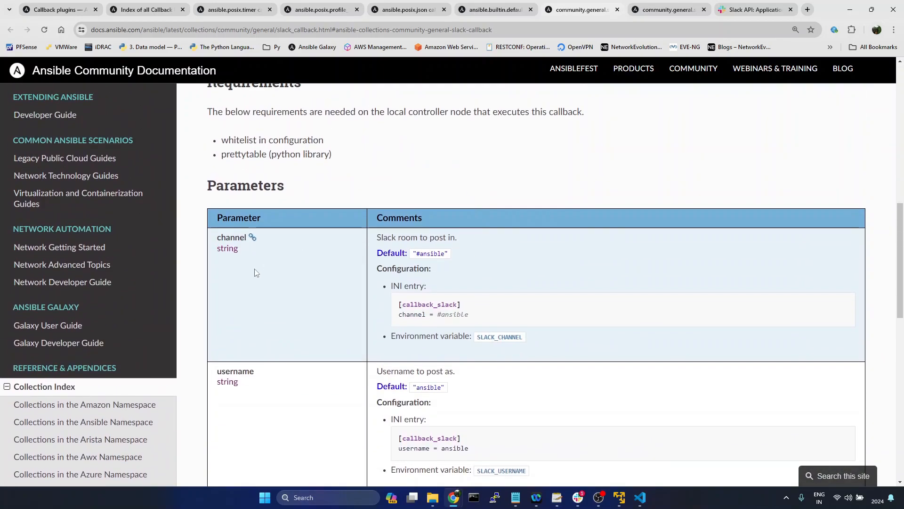
pyautogui.scroll(-3)
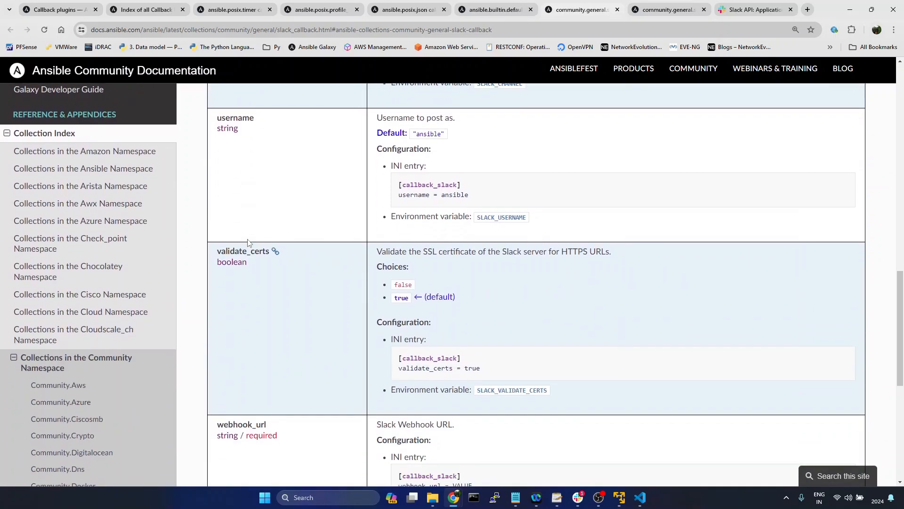
pyautogui.scroll(-3)
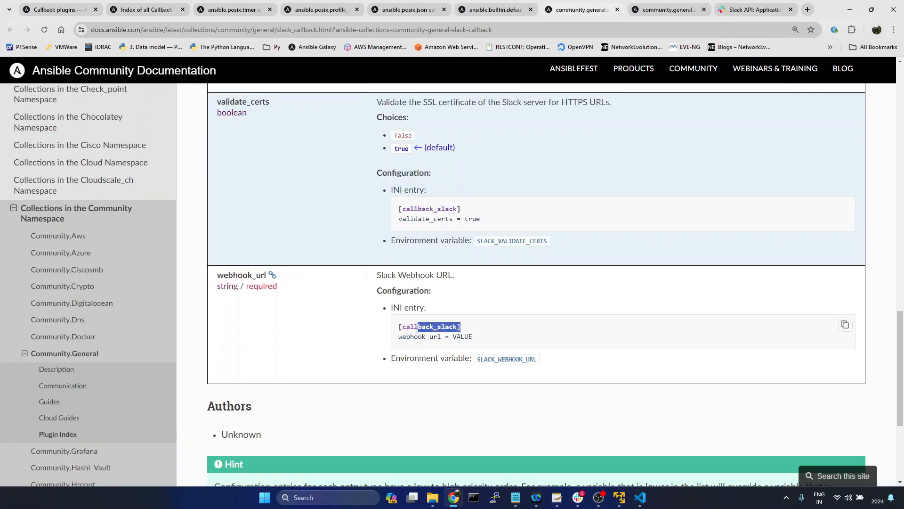
pyautogui.moveTo(427, 336); pyautogui.dragTo(472, 336)
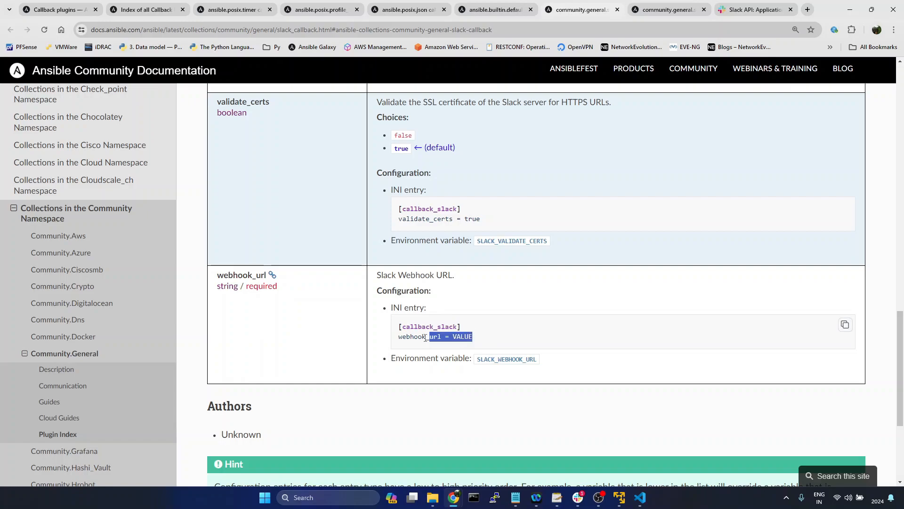
pyautogui.doubleClick(430, 326)
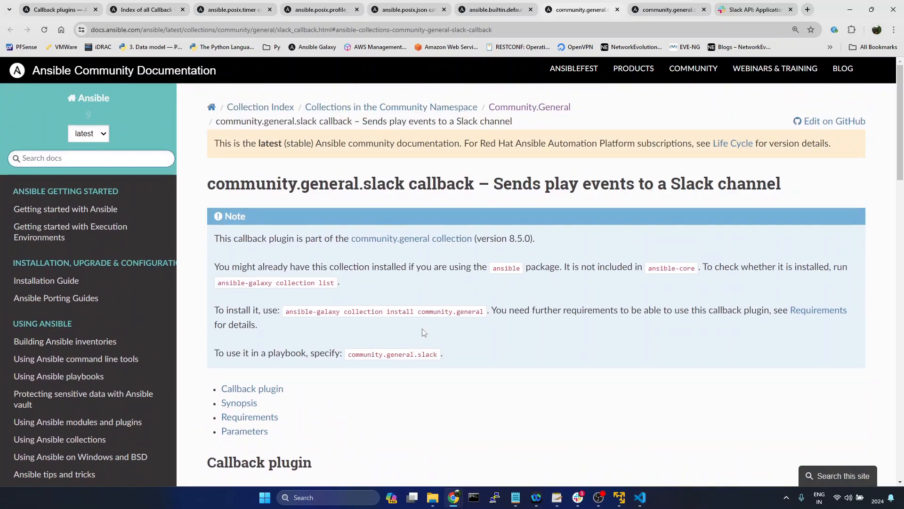
pyautogui.moveTo(475, 184); pyautogui.dragTo(781, 184)
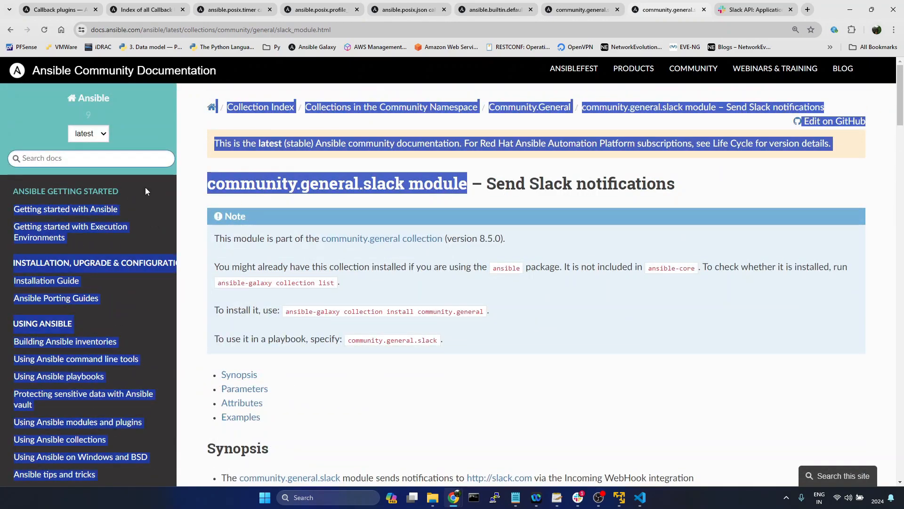
# Scroll down to the Examples section showing playbook tasks that send Slack notifications.
pyautogui.scroll(-3)
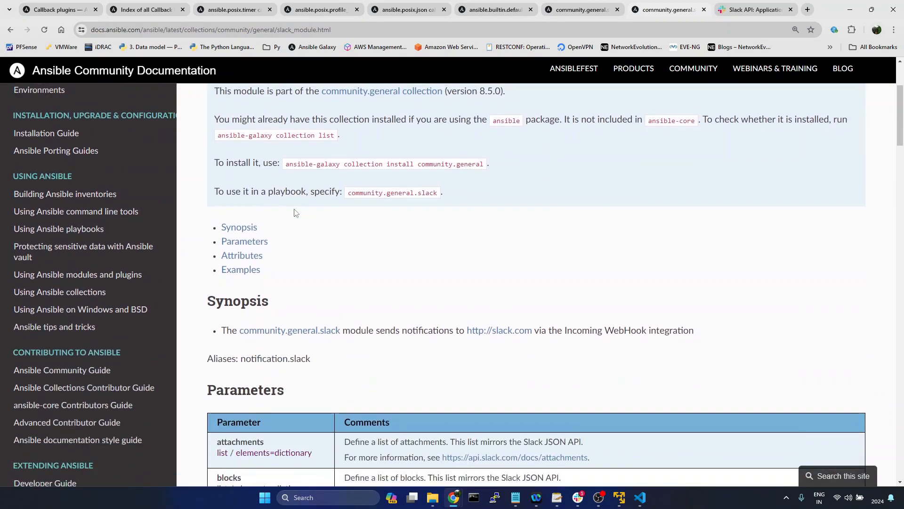
pyautogui.scroll(-3)
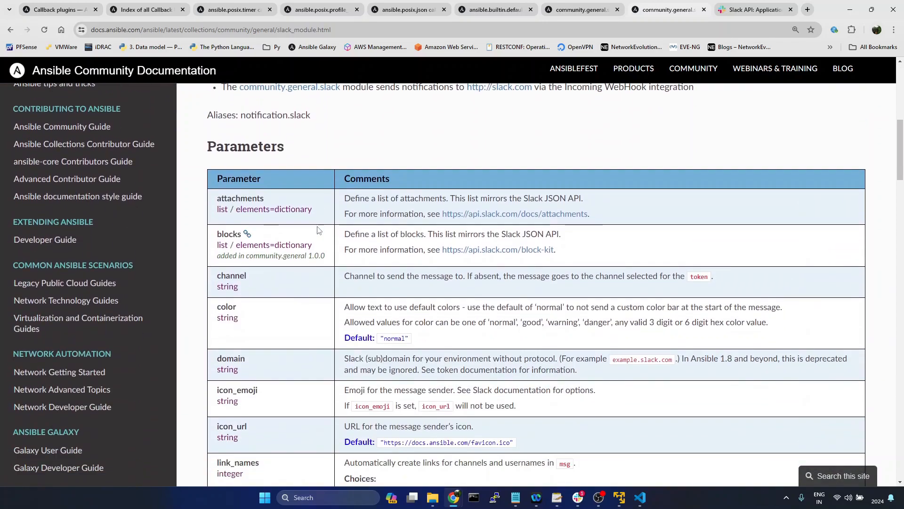
pyautogui.scroll(-3)
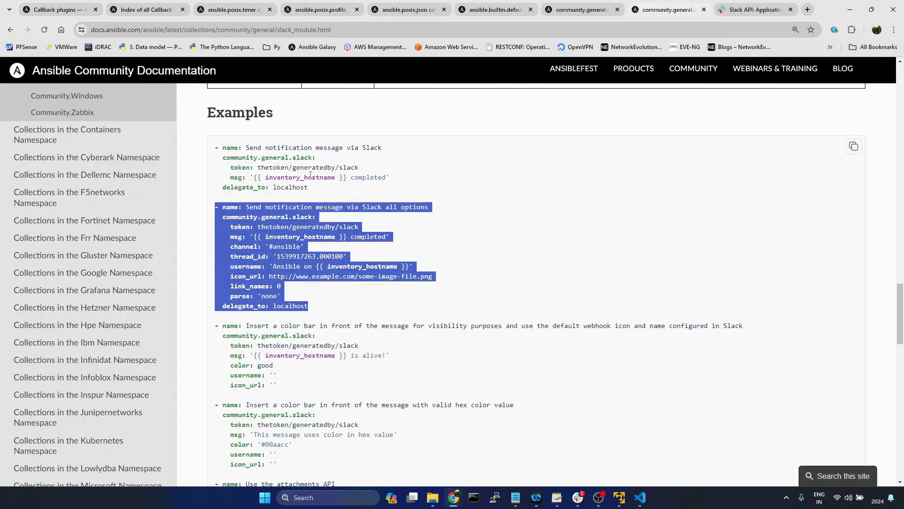
pyautogui.scroll(-3)
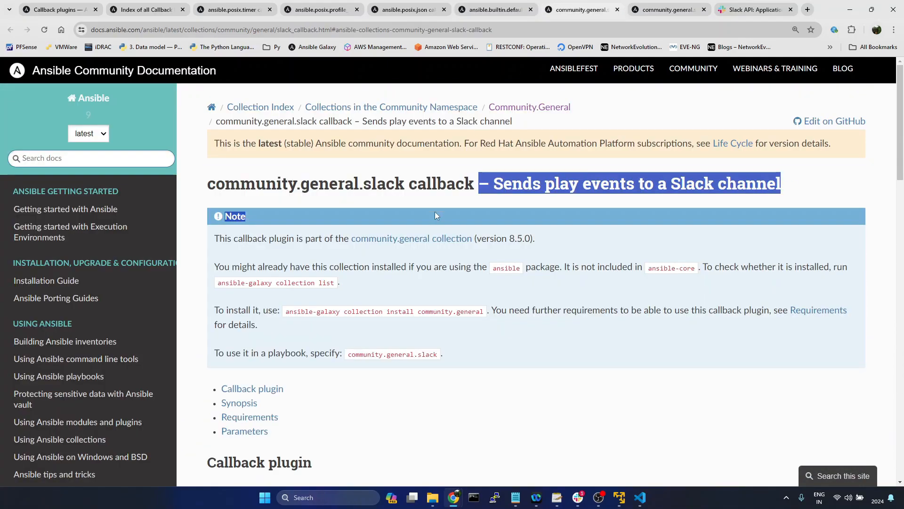
pyautogui.doubleClick(438, 183)
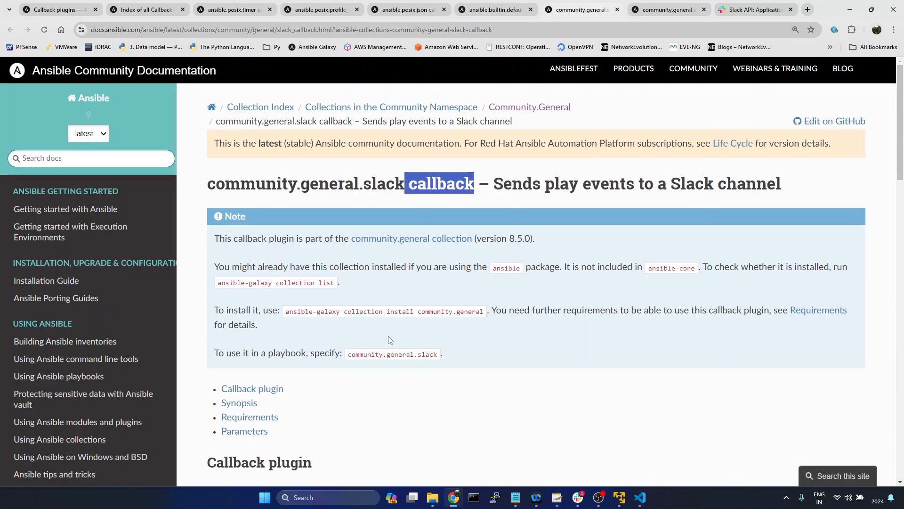
pyautogui.scroll(-3)
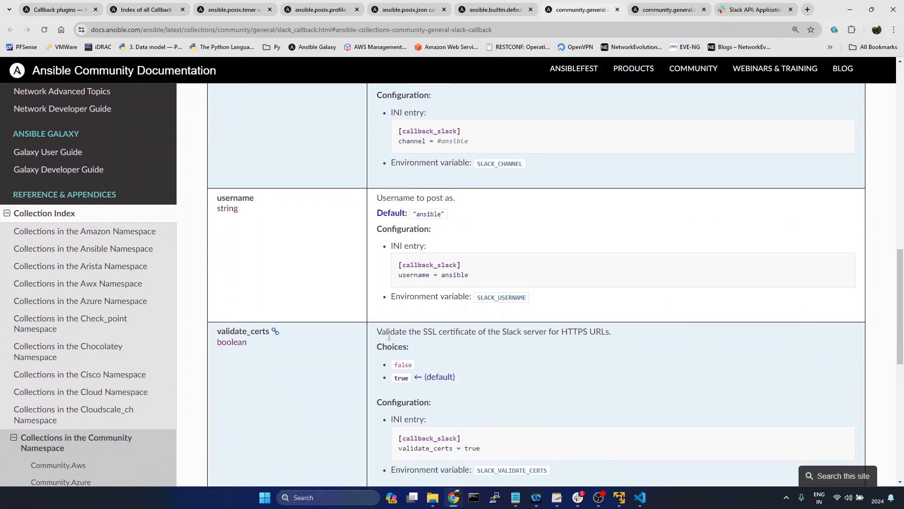
pyautogui.moveTo(476, 278)
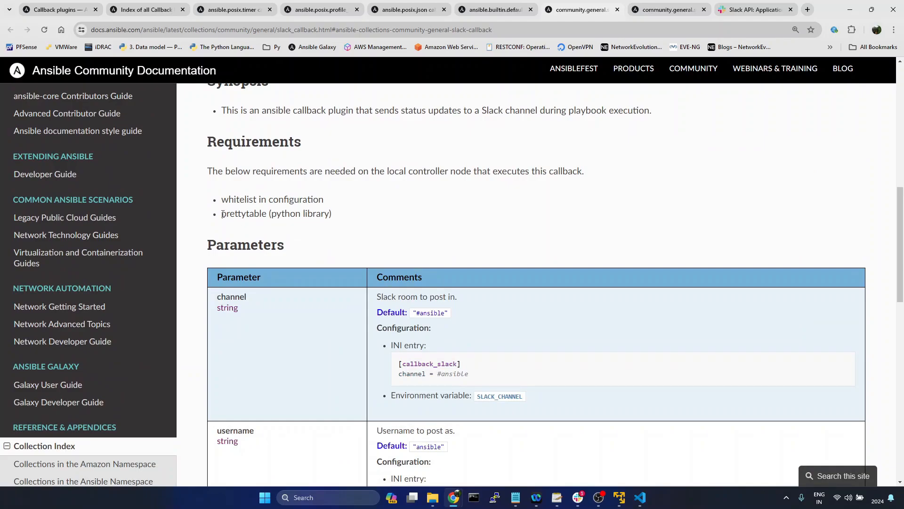
pyautogui.doubleClick(243, 213)
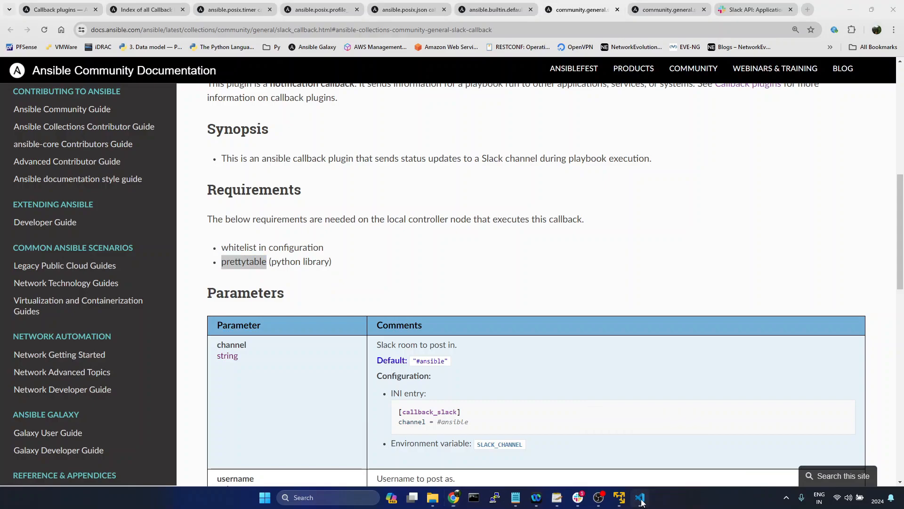
# Run 'pip install prettytable' in the VS Code terminal.
pyautogui.click(639, 498)
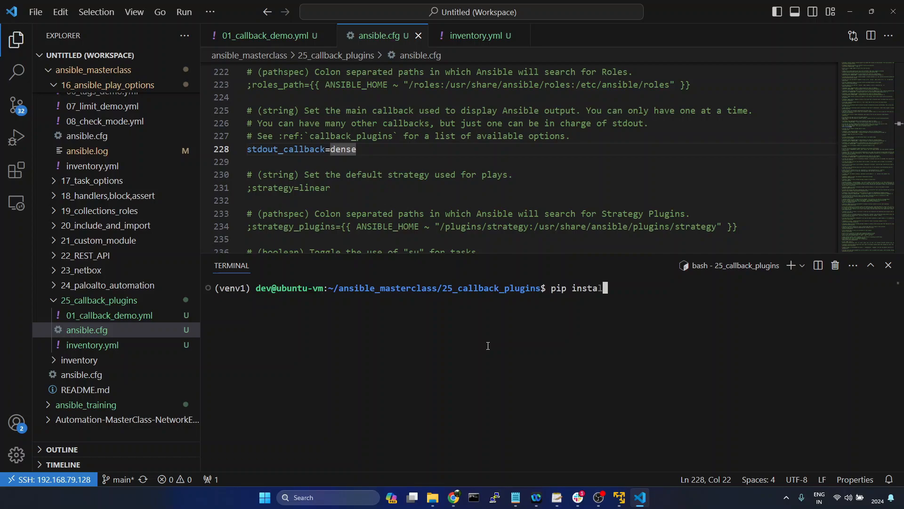
pyautogui.write('l prettytable')
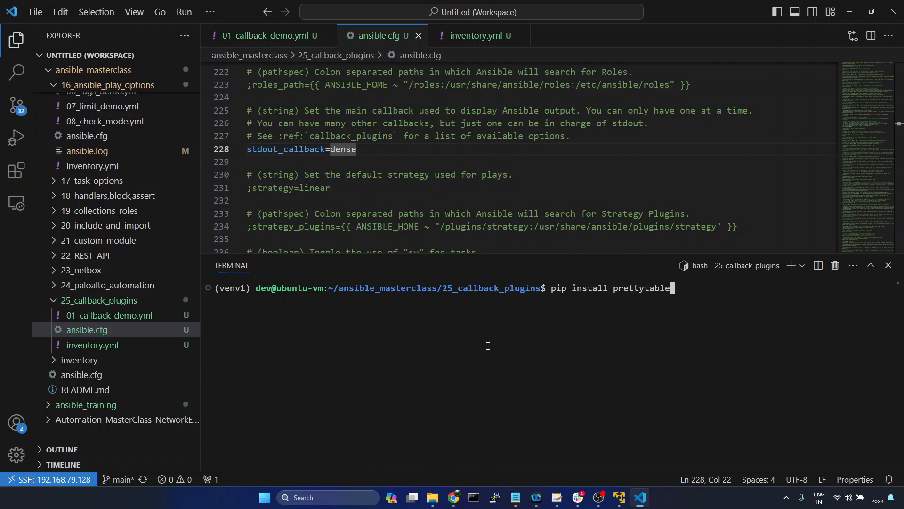
pyautogui.press('Enter')
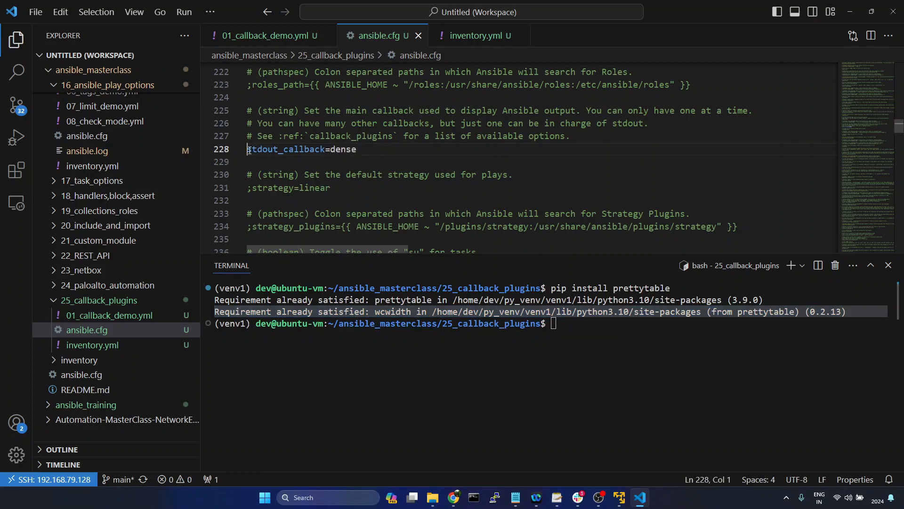
# Comment out the stdout_callback=dense line with ';' and search ansible.cfg for callbacks.
pyautogui.write(';')
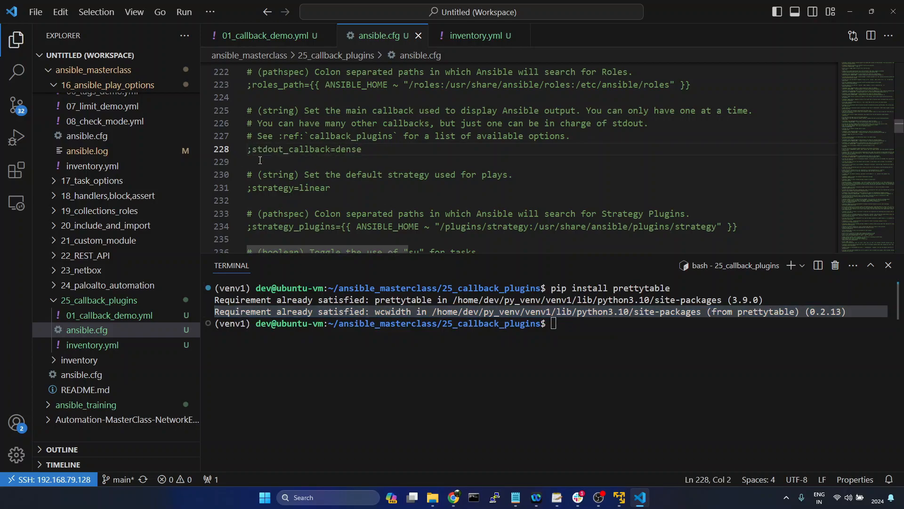
pyautogui.scroll(3)
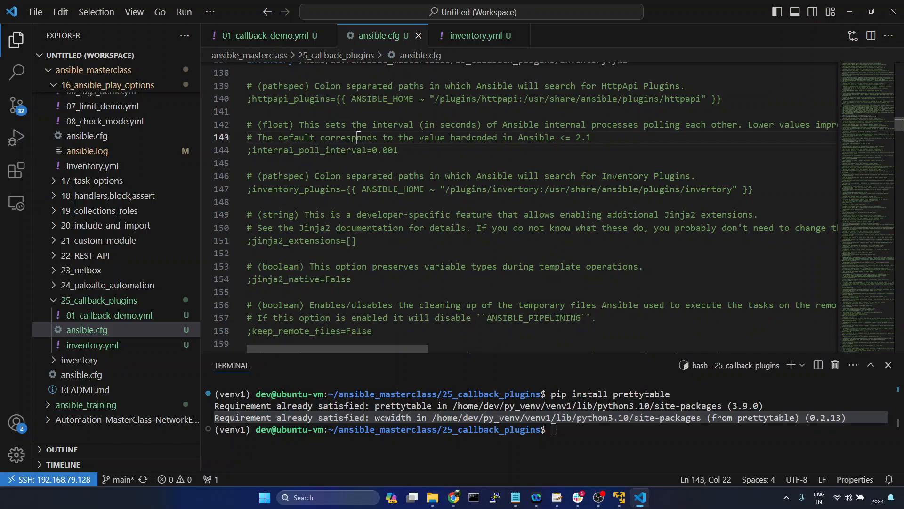
pyautogui.write('ca')
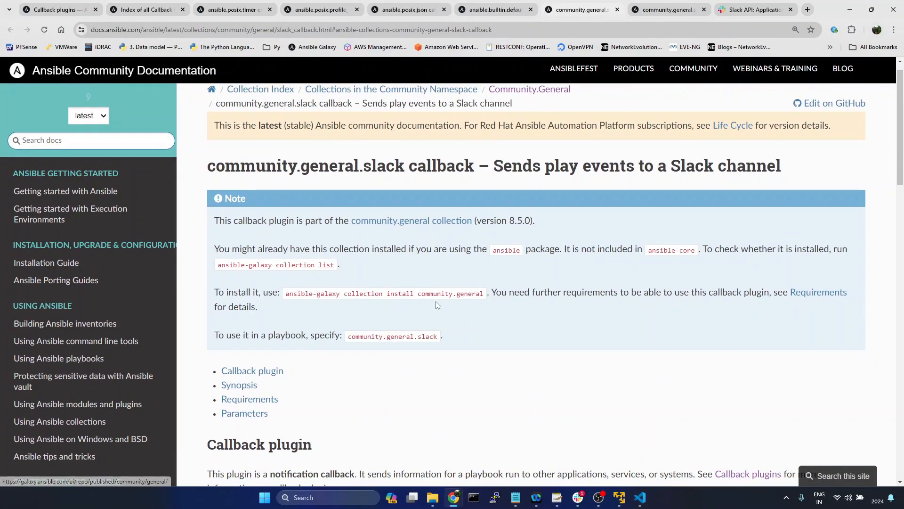
# Copy the community.general.slack plugin name and the [callback_slack] webhook_url INI entry from the docs.
pyautogui.doubleClick(391, 336)
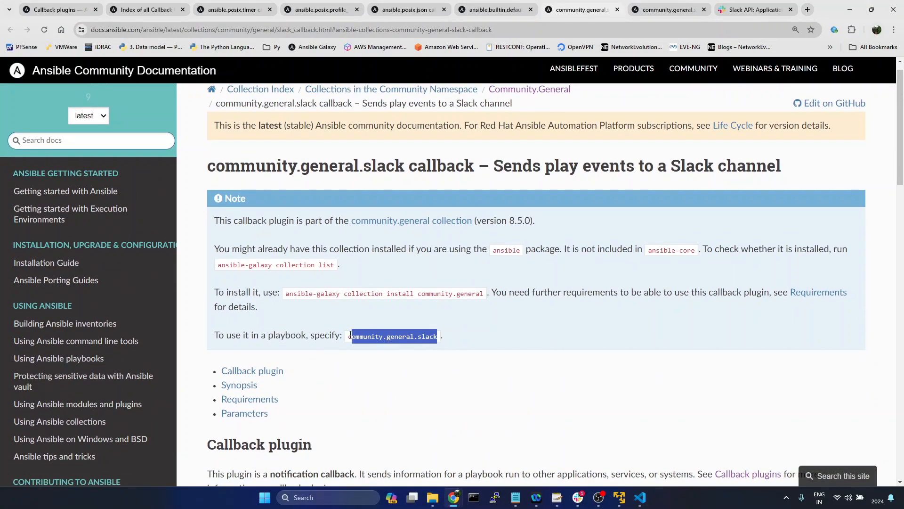
pyautogui.click(639, 498)
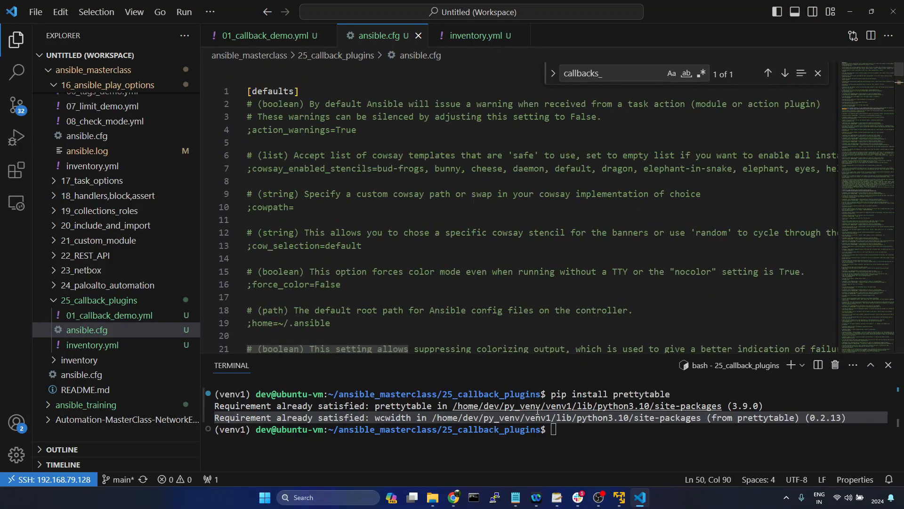
pyautogui.moveTo(453, 498)
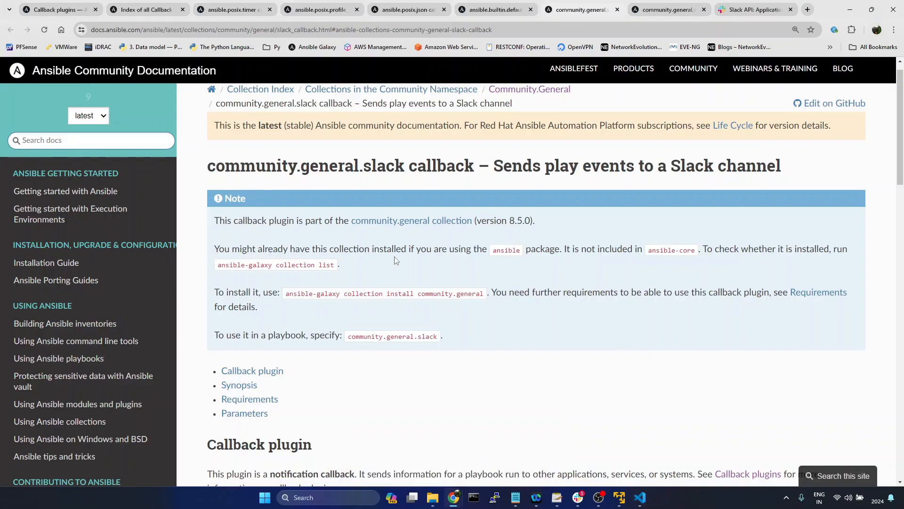
pyautogui.scroll(-3)
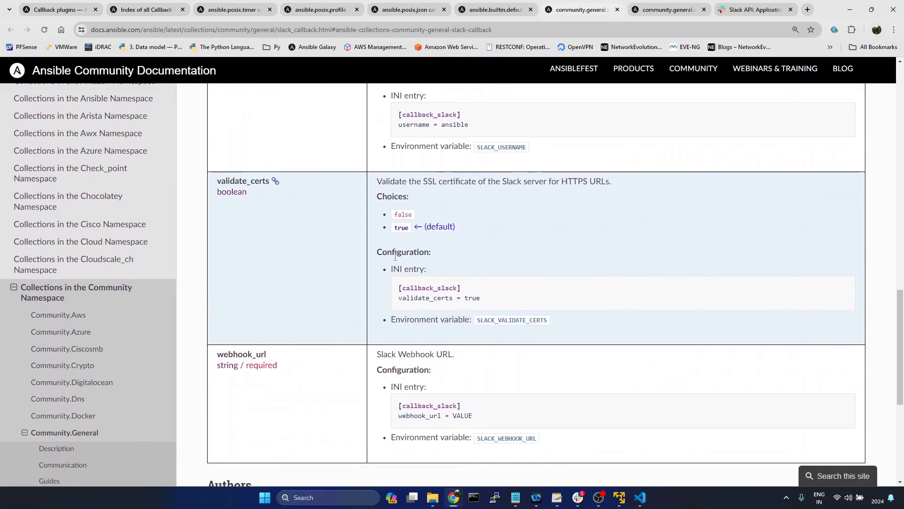
pyautogui.scroll(-3)
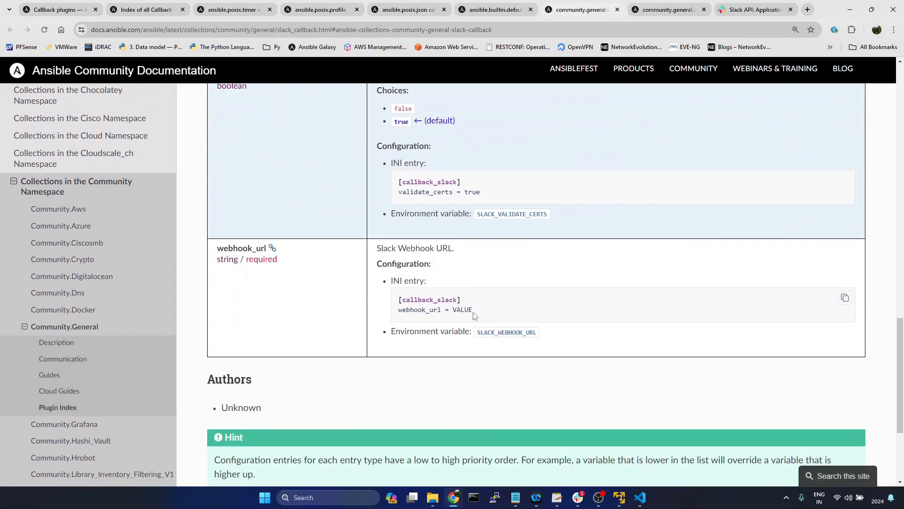
pyautogui.doubleClick(430, 299)
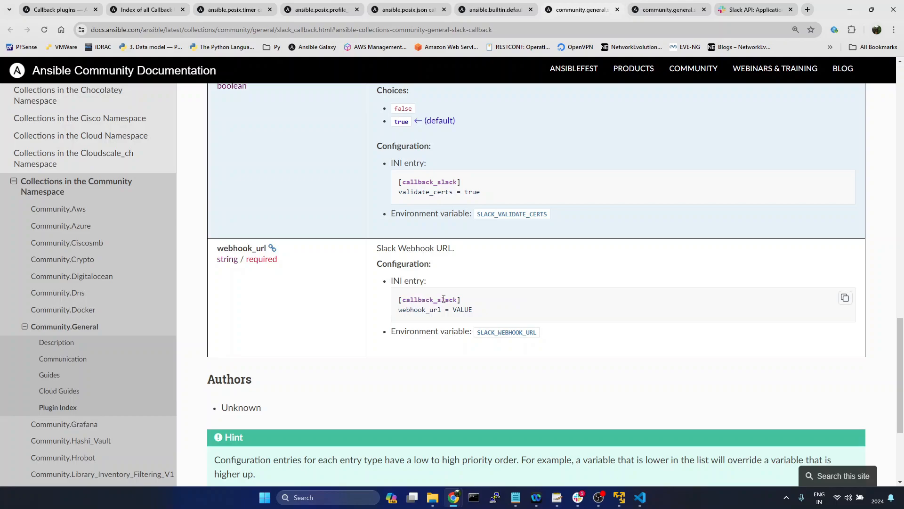
pyautogui.moveTo(471, 302)
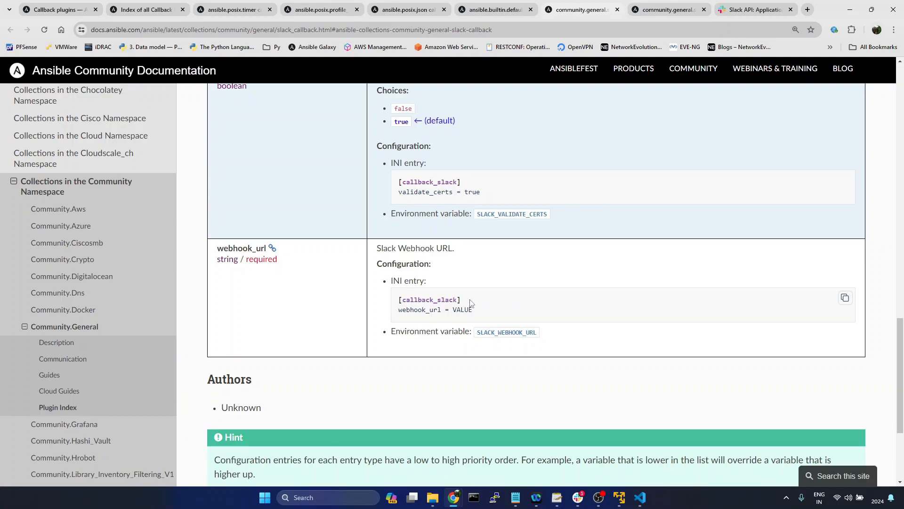
pyautogui.moveTo(477, 312)
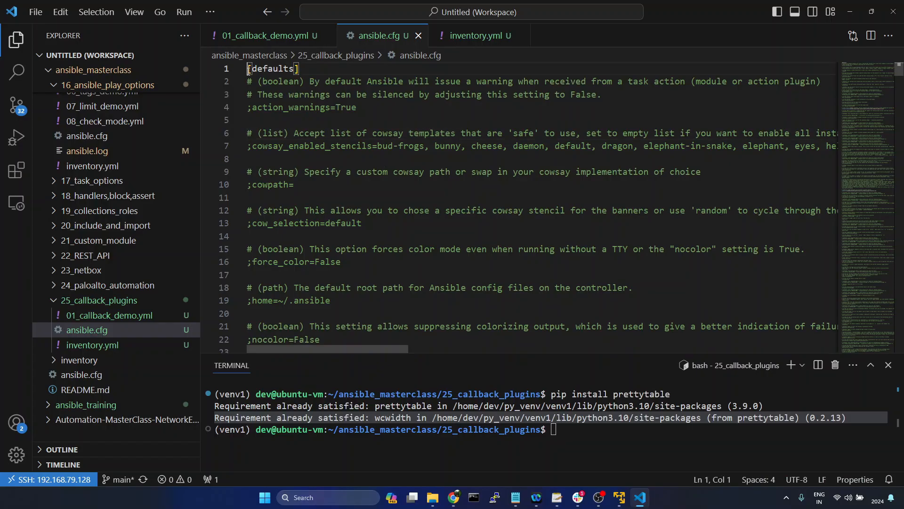
# Add a [callback_slack] section at line 1 of ansible.cfg and confirm callbacks_enabled includes community.general.slack.
pyautogui.write('[callback_slack]')
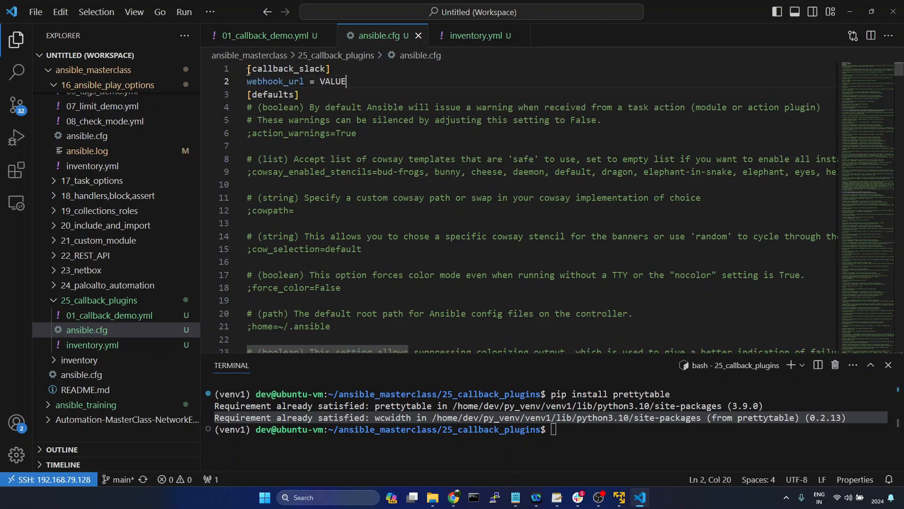
pyautogui.scroll(-3)
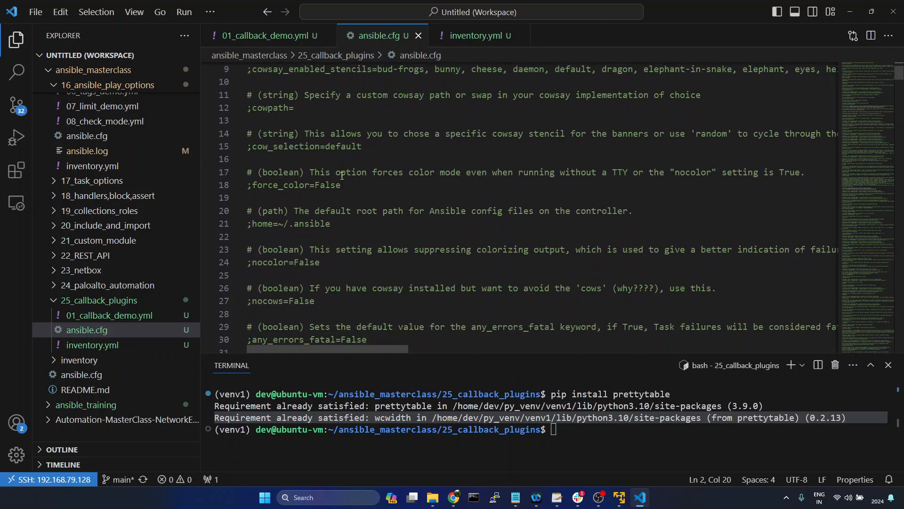
pyautogui.write('[callback_slack]')
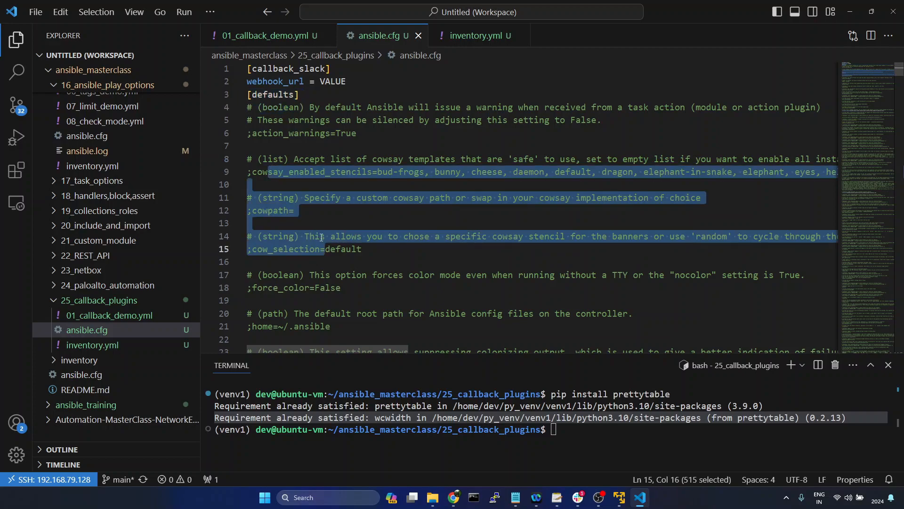
pyautogui.scroll(-3)
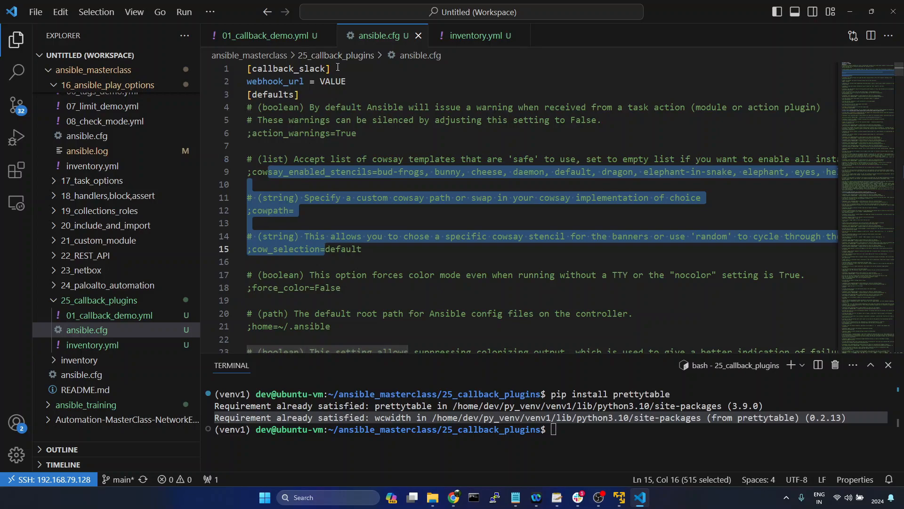
pyautogui.scroll(-3)
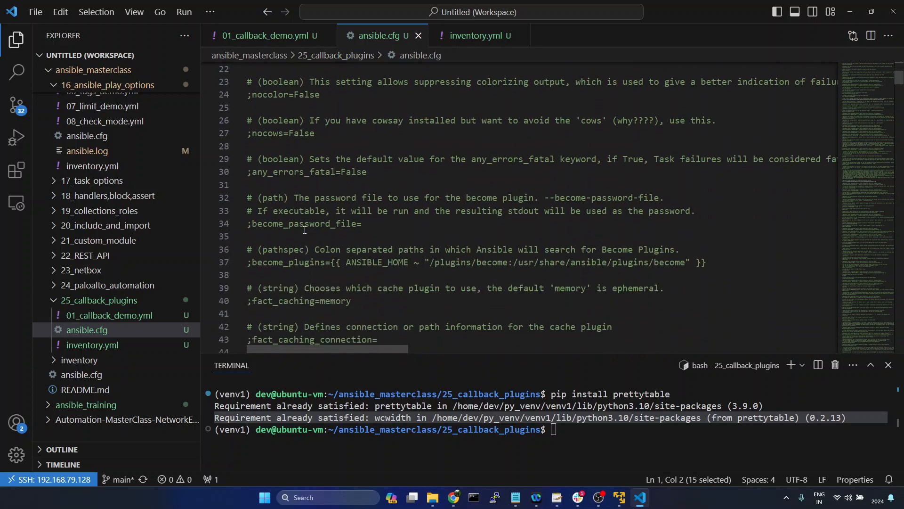
pyautogui.scroll(-3)
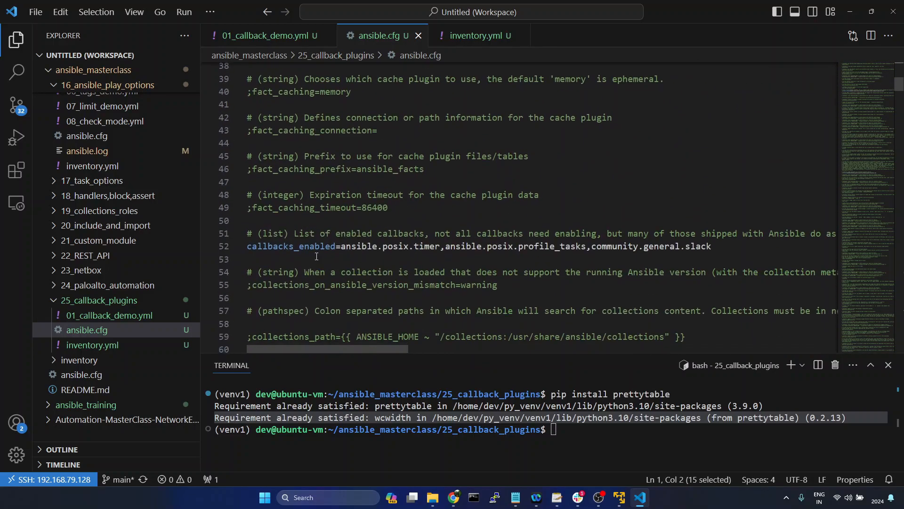
pyautogui.scroll(-3)
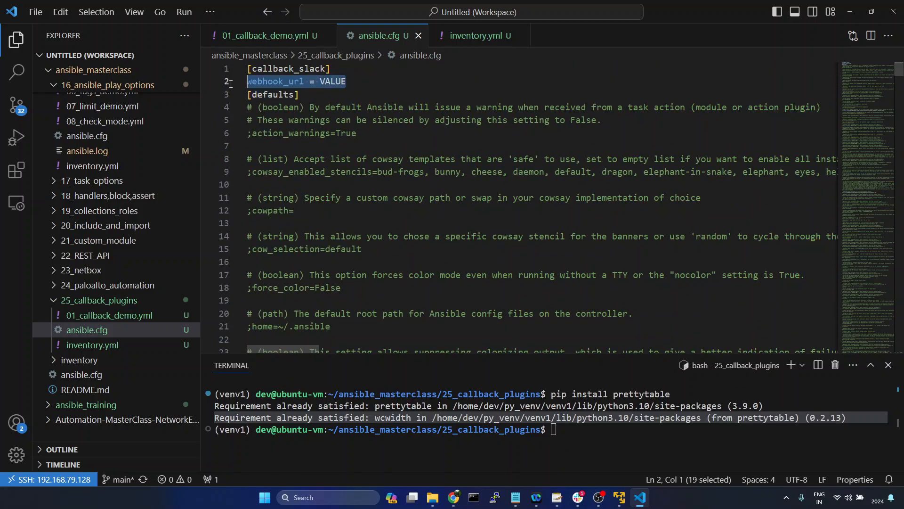
# Select the webhook_url = VALUE placeholder line for later replacement.
pyautogui.click(382, 133)
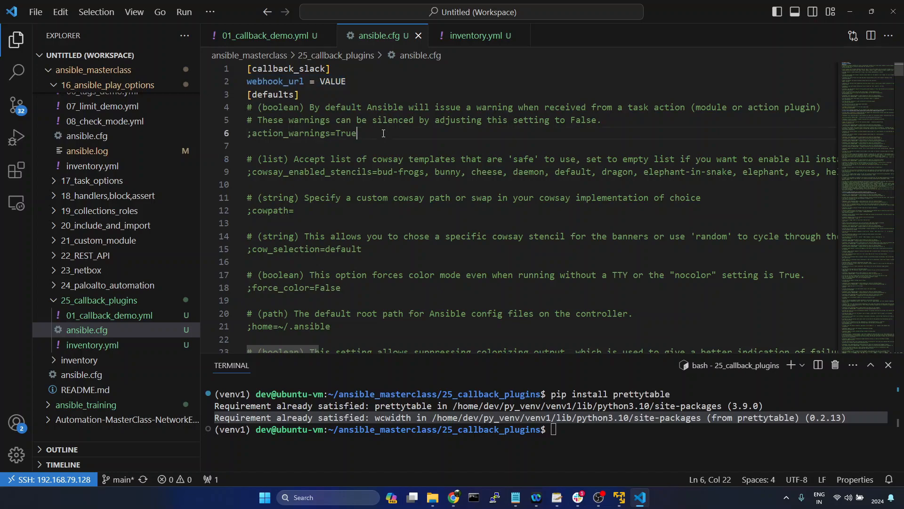
pyautogui.doubleClick(346, 134)
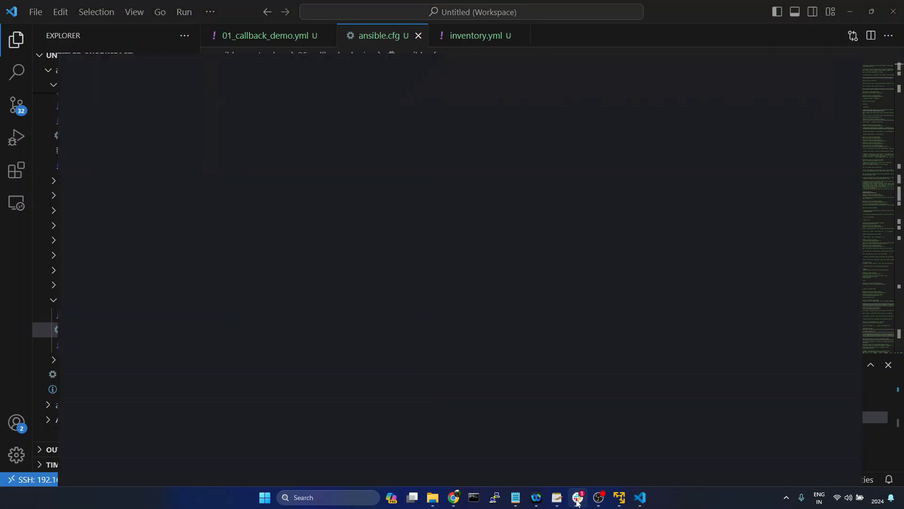
# In Slack, start creating a new channel named ansible-task-events.
pyautogui.click(578, 497)
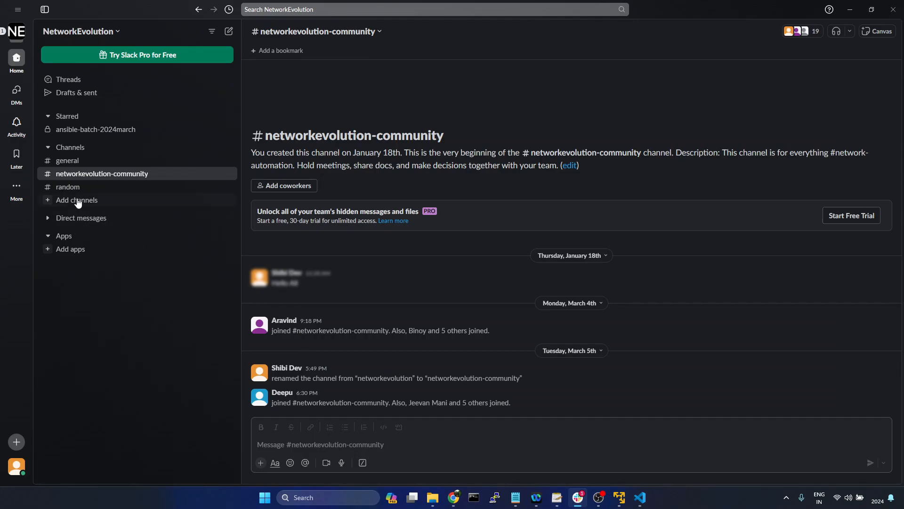
pyautogui.moveTo(83, 202)
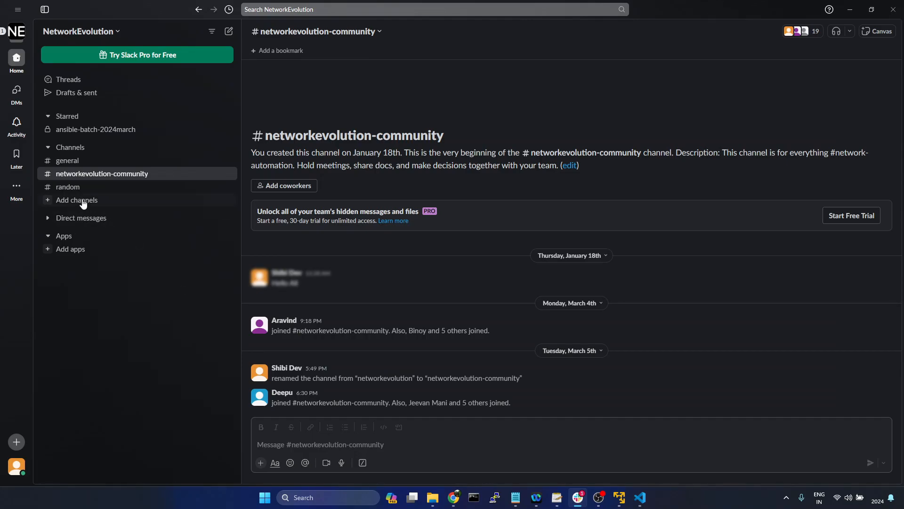
pyautogui.click(76, 200)
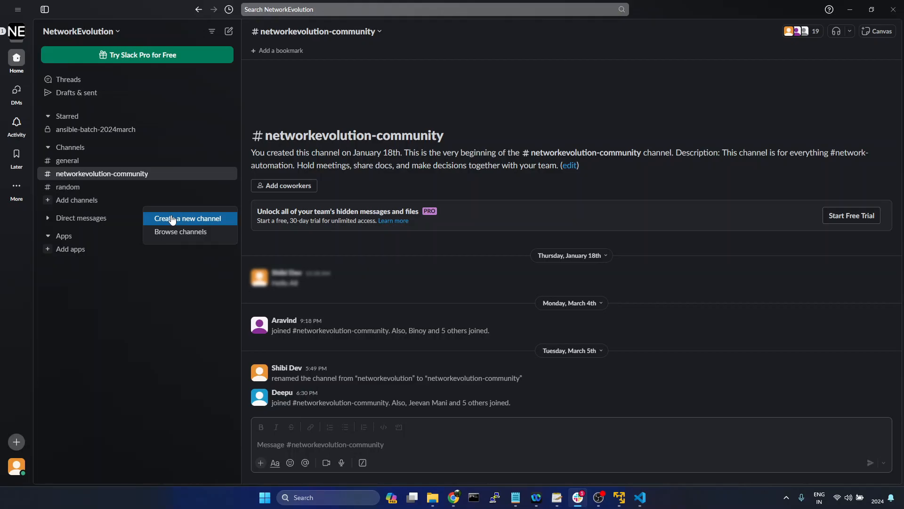
pyautogui.click(186, 219)
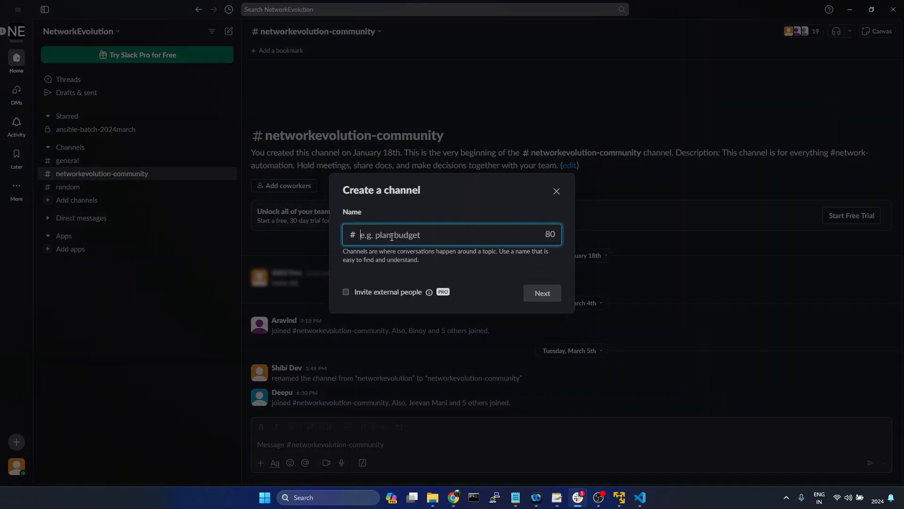
pyautogui.write('ansible-task-events')
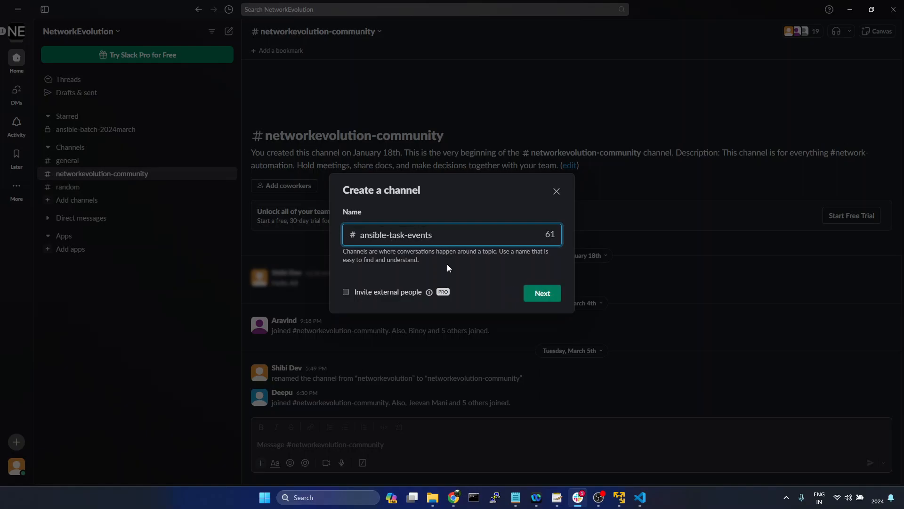
pyautogui.moveTo(546, 294)
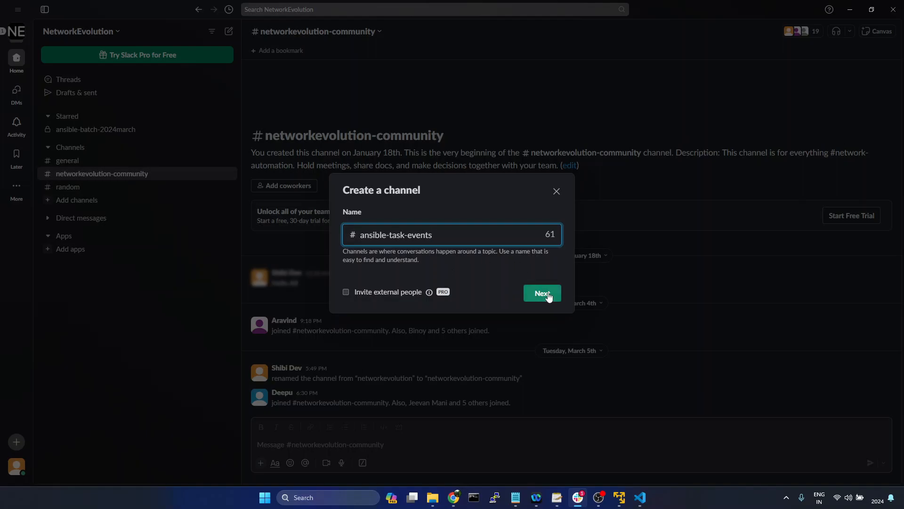
# Make the channel Public to the NetworkEvolution workspace and create it.
pyautogui.click(543, 293)
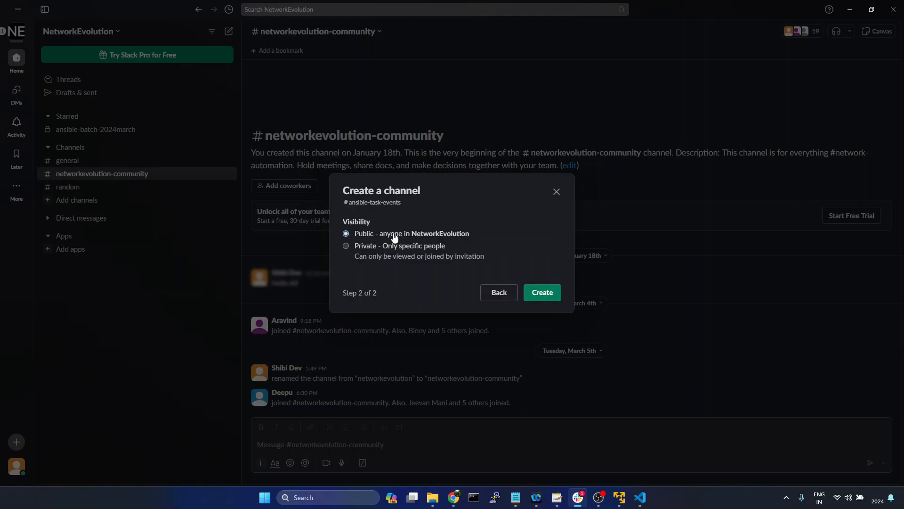
pyautogui.click(543, 292)
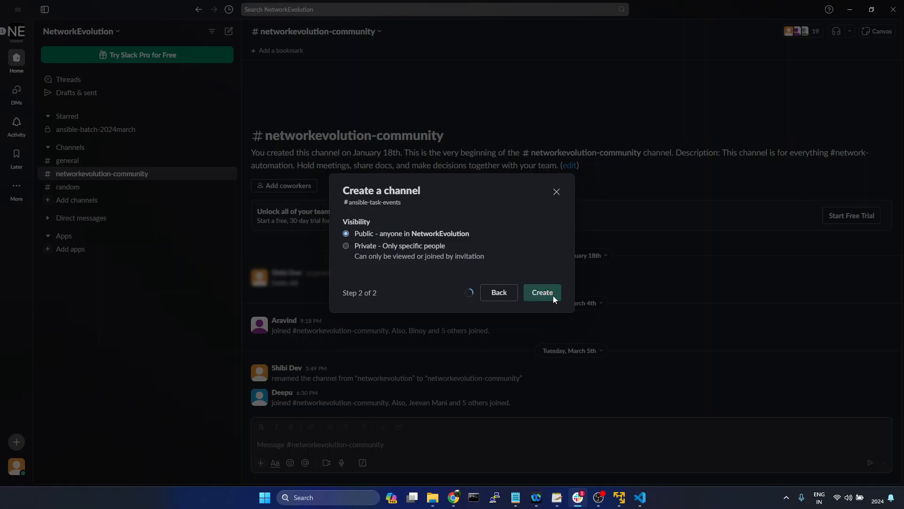
pyautogui.click(543, 292)
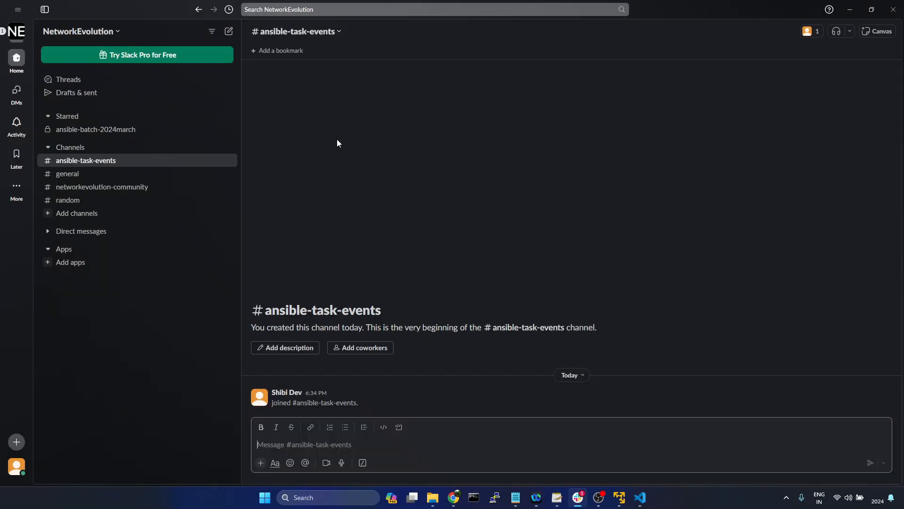
pyautogui.moveTo(467, 87)
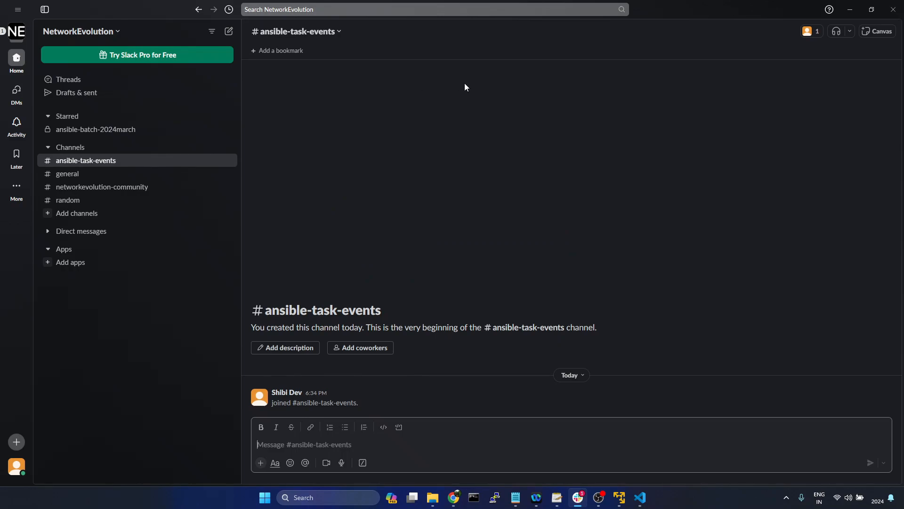
pyautogui.moveTo(592, 220)
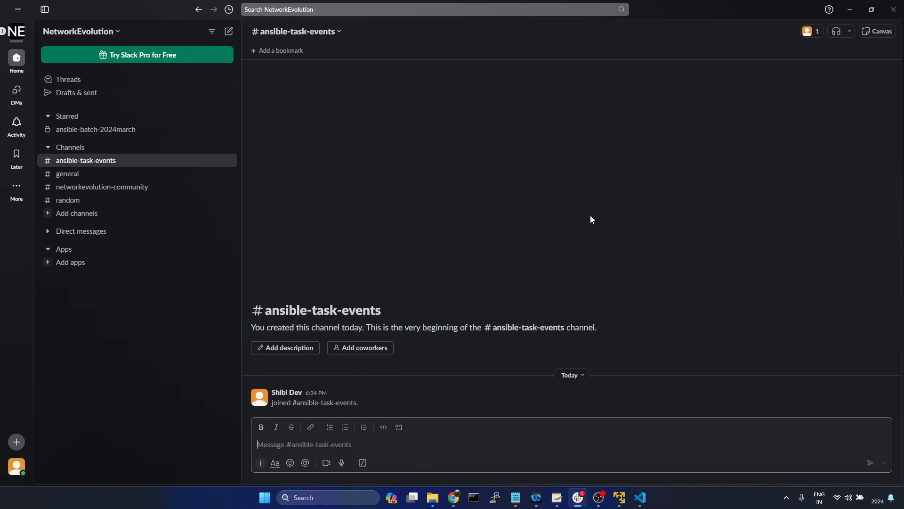
pyautogui.moveTo(617, 362)
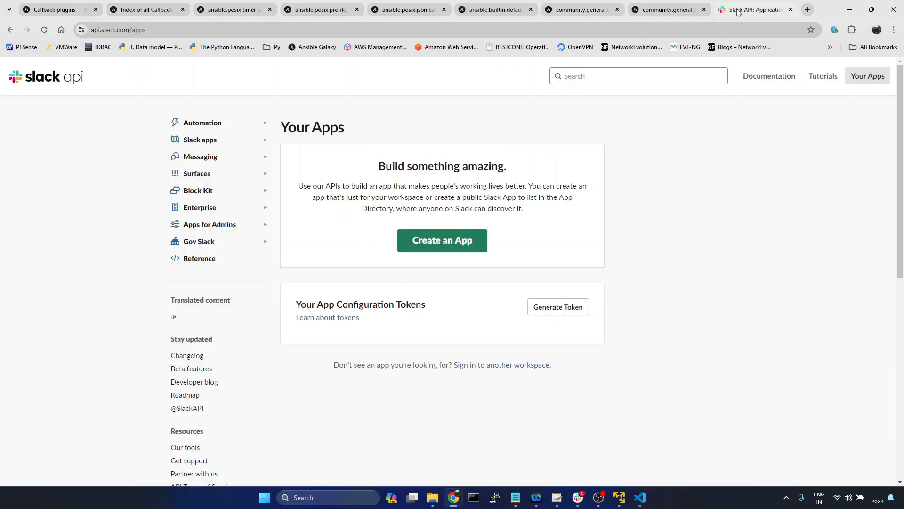
# On the Slack API apps page, create an app from scratch named ansible-notification-bot.
pyautogui.click(145, 29)
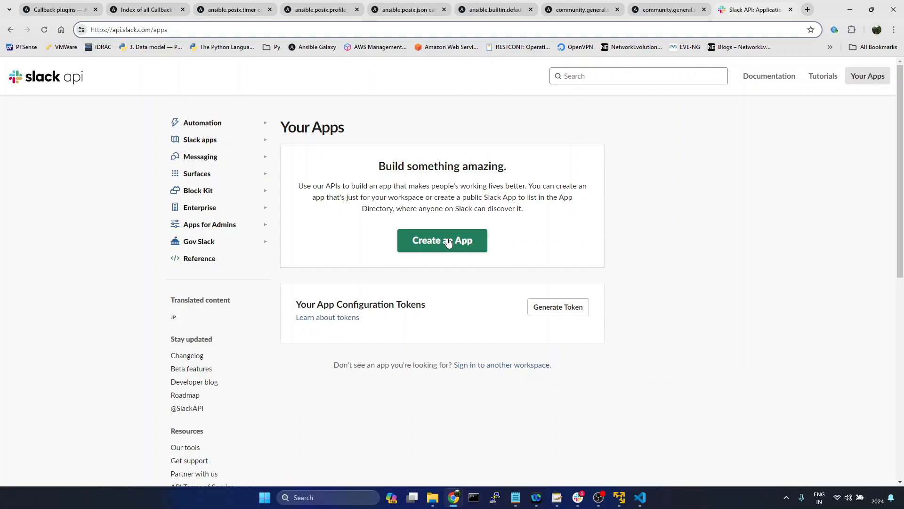
pyautogui.click(442, 240)
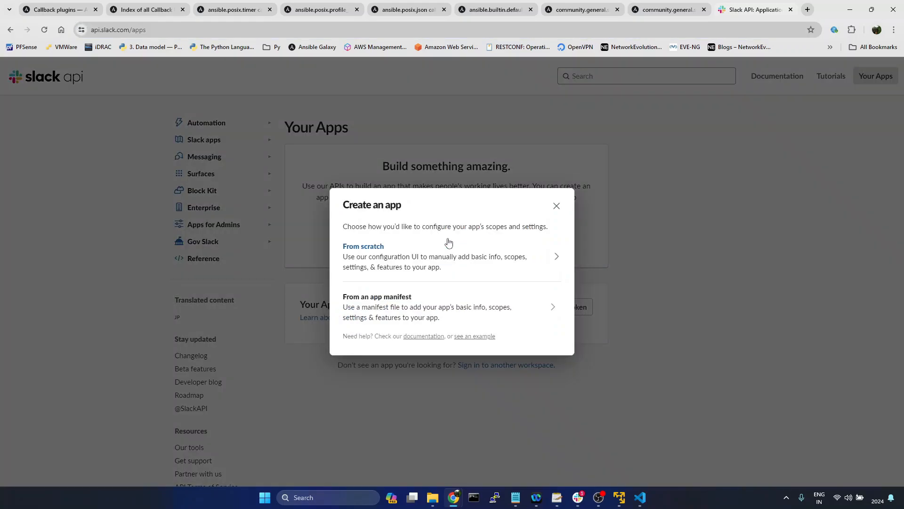
pyautogui.click(364, 246)
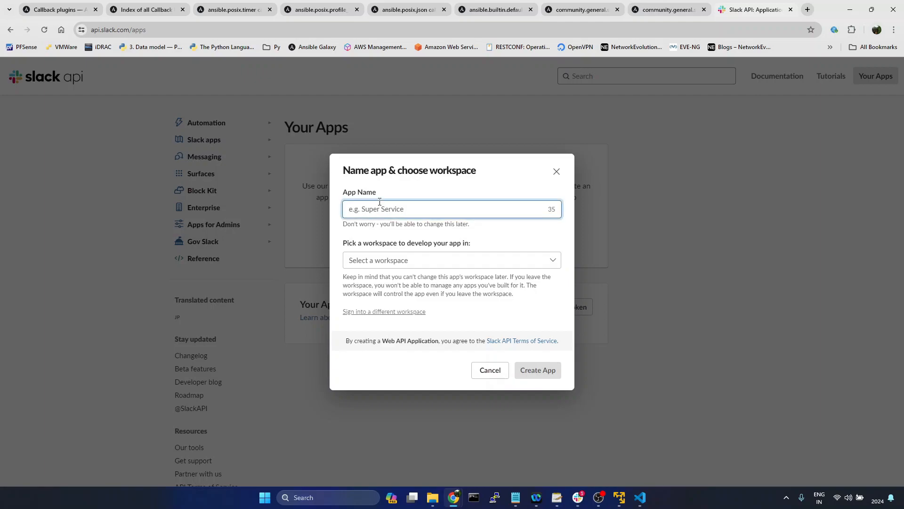
pyautogui.write('ansible-notification-bot')
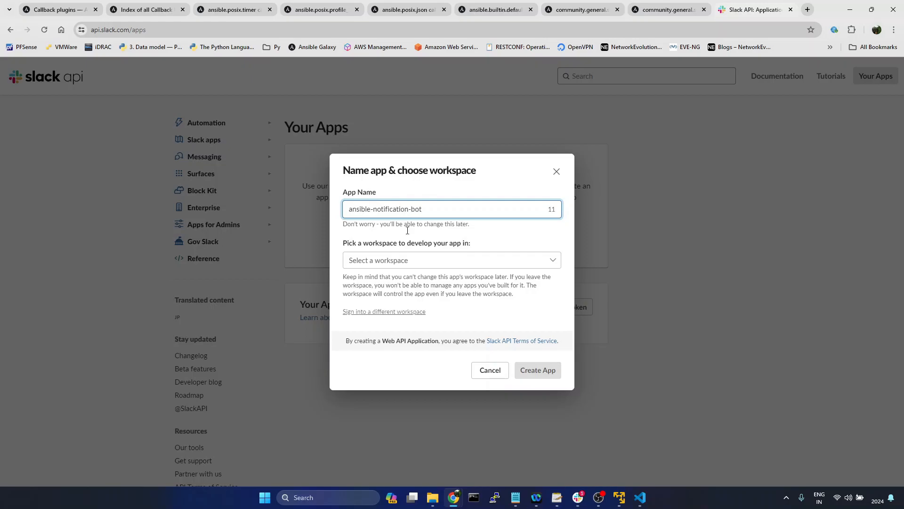
# Pick the NetworkEvolution workspace and create the ansible-notification-bot app.
pyautogui.click(448, 260)
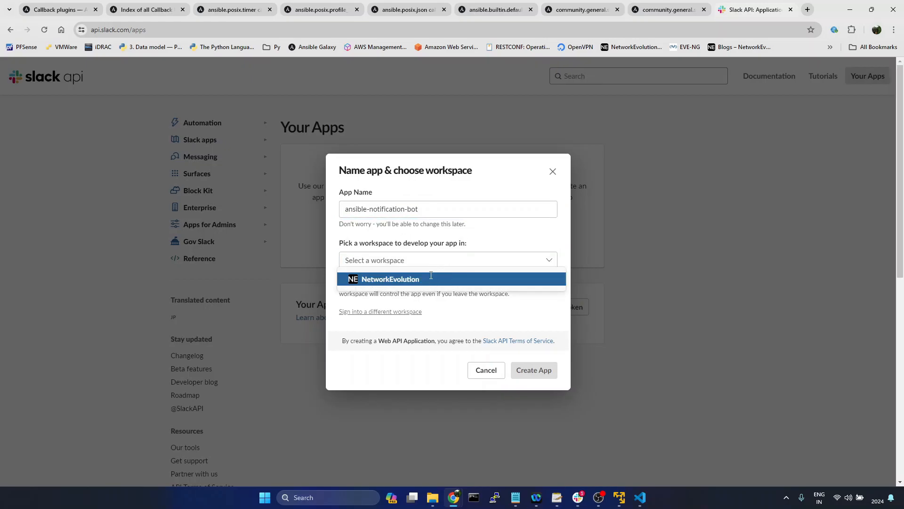
pyautogui.click(390, 279)
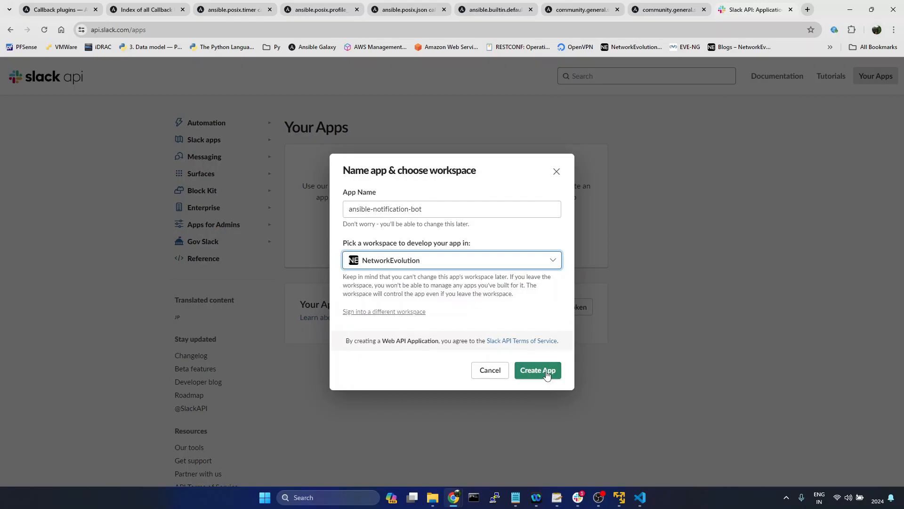
pyautogui.click(538, 370)
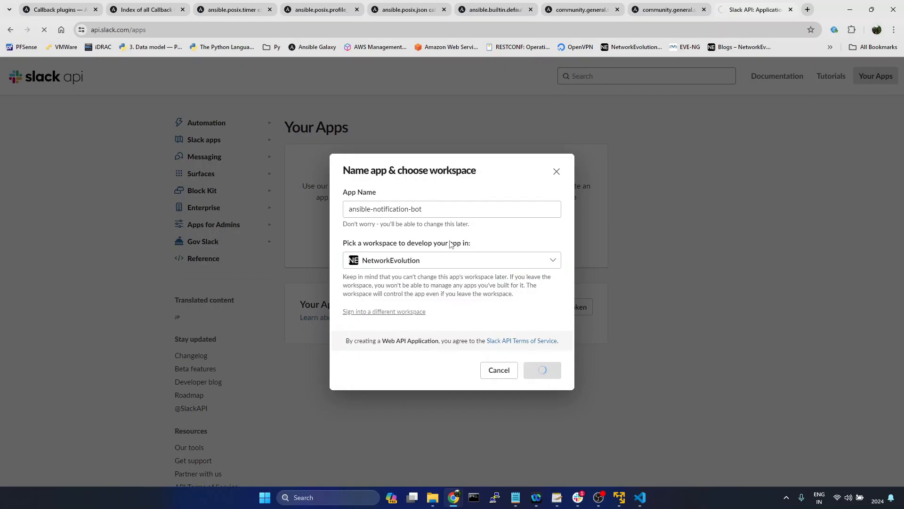
pyautogui.click(542, 369)
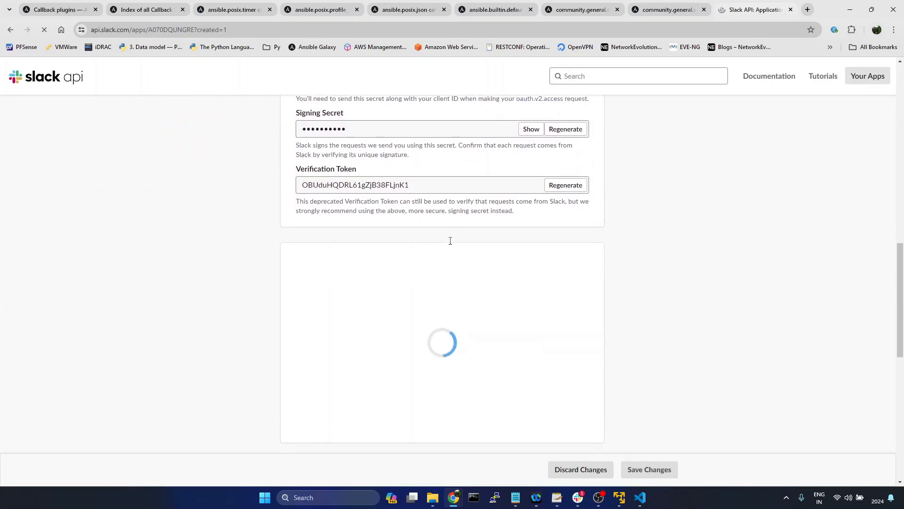
# Under Display Information, set the NE_logo image as the app icon.
pyautogui.scroll(-3)
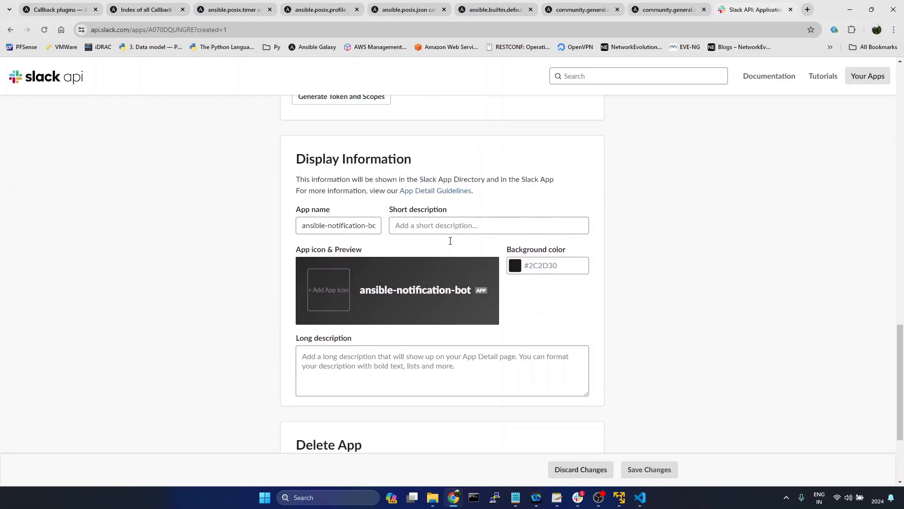
pyautogui.click(328, 289)
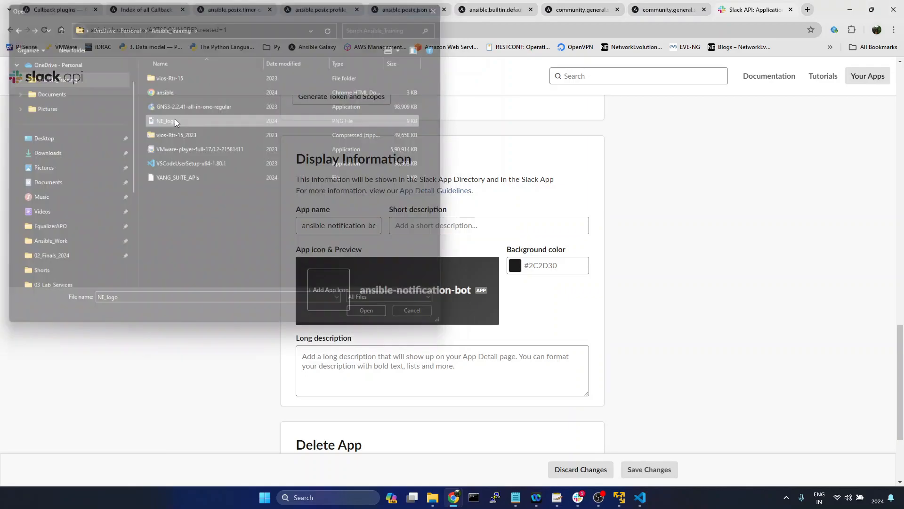
pyautogui.click(366, 311)
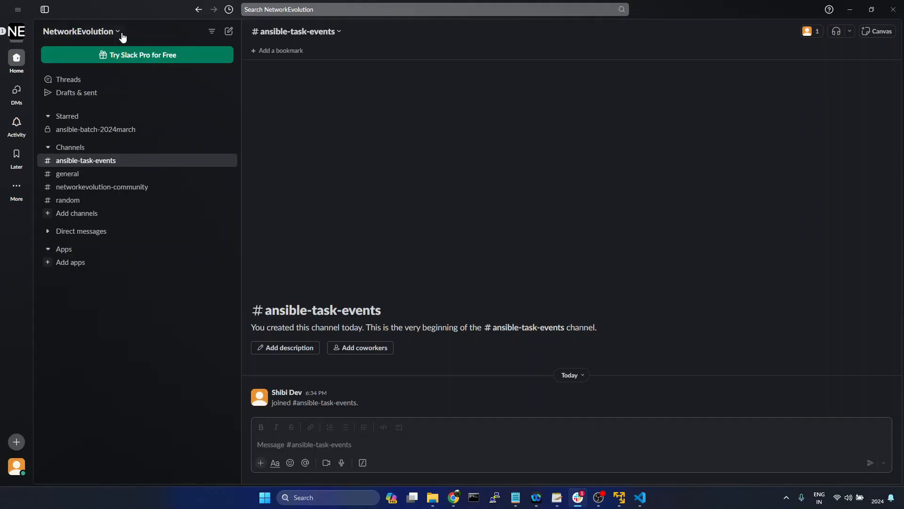
pyautogui.moveTo(819, 4)
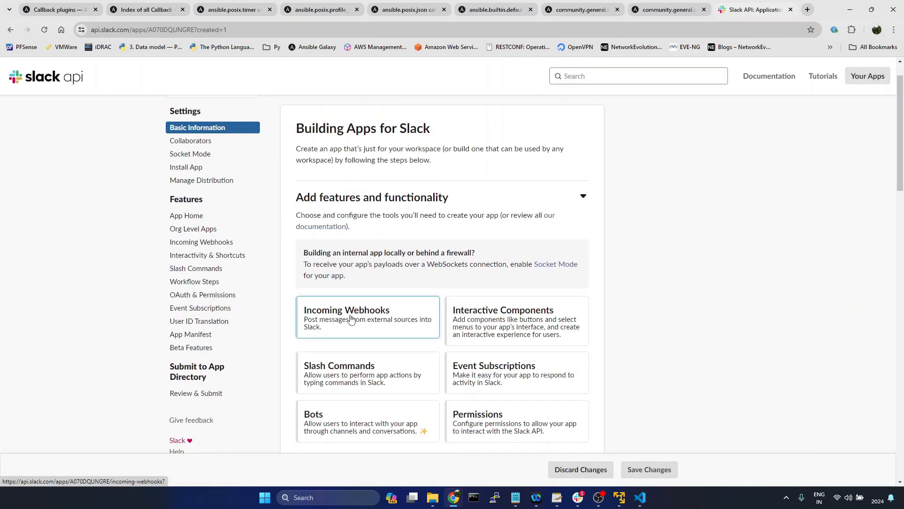
# Activate Incoming Webhooks for the app and add a new webhook to the workspace.
pyautogui.click(368, 318)
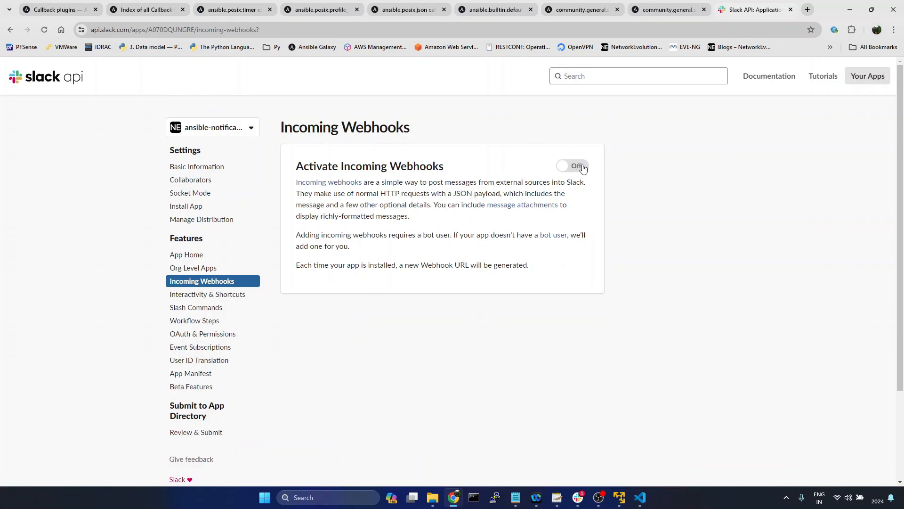
pyautogui.click(577, 166)
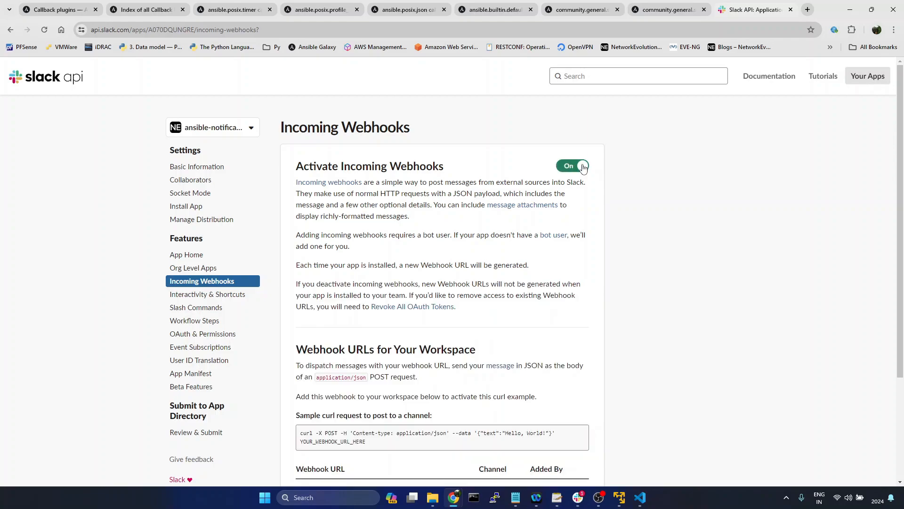
pyautogui.scroll(-3)
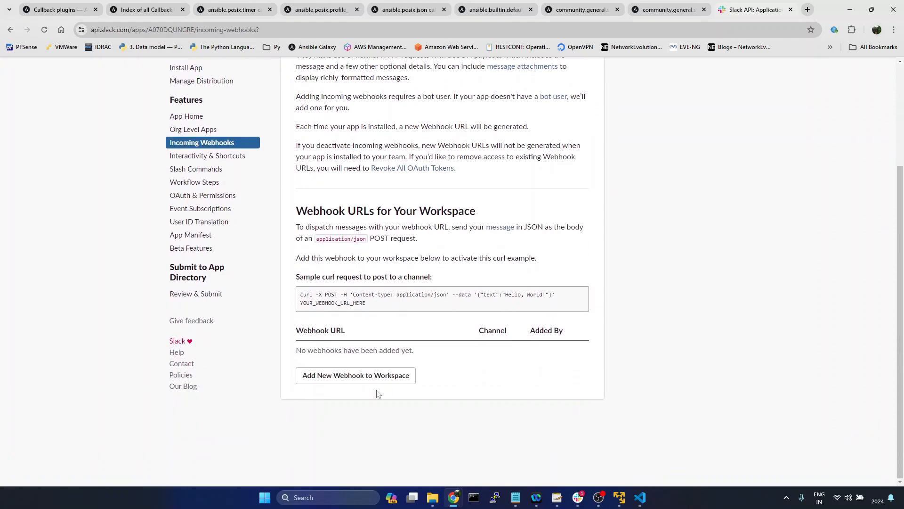
pyautogui.moveTo(334, 375)
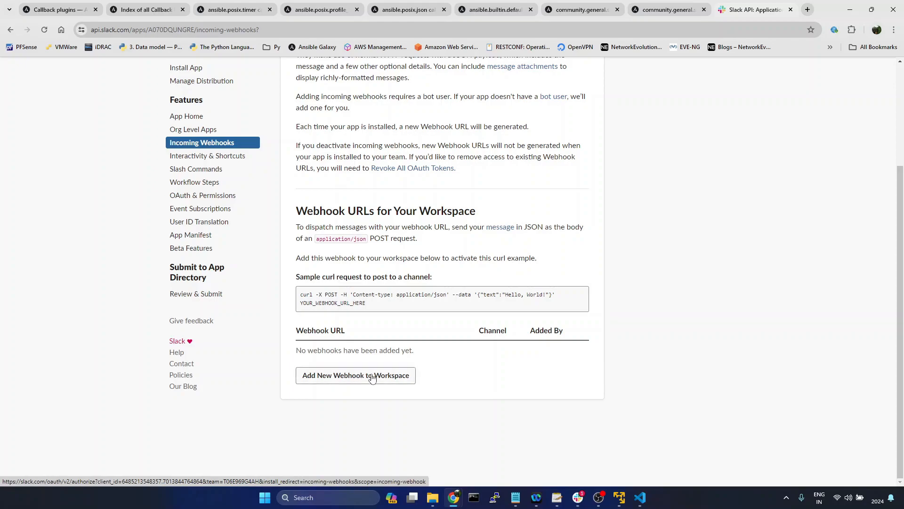
pyautogui.click(356, 375)
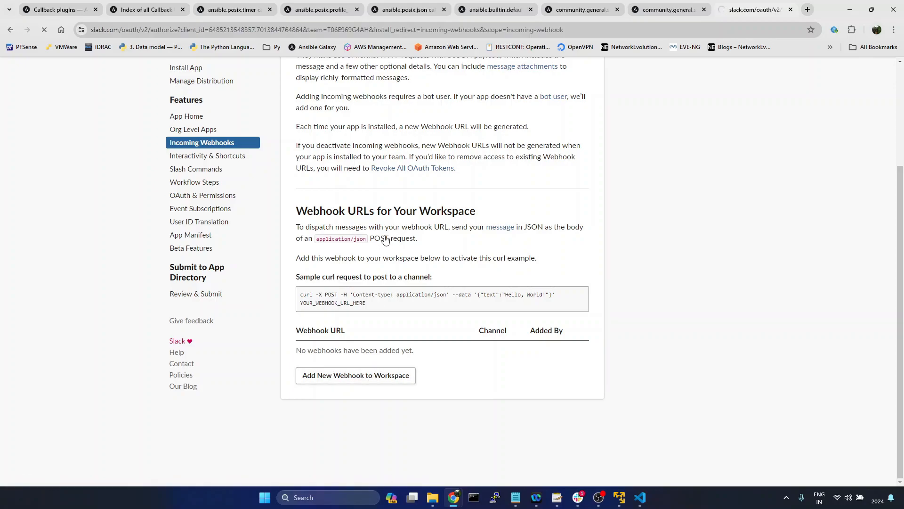
# Choose #ansible-task-events as the bot's posting channel and allow the permission.
pyautogui.click(356, 375)
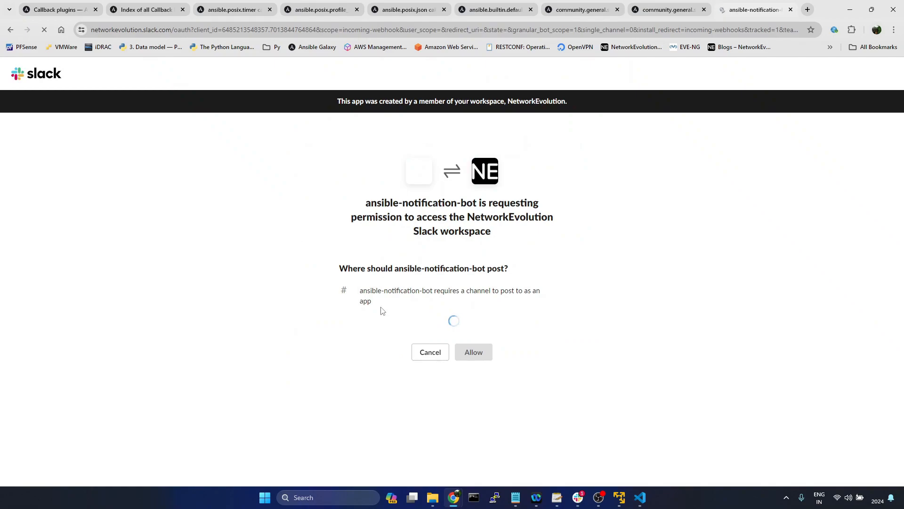
pyautogui.moveTo(392, 260)
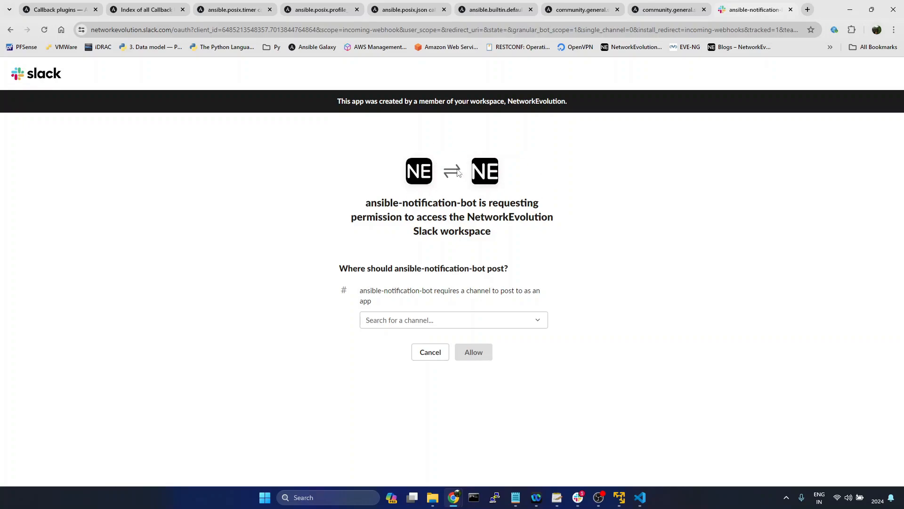
pyautogui.moveTo(492, 149)
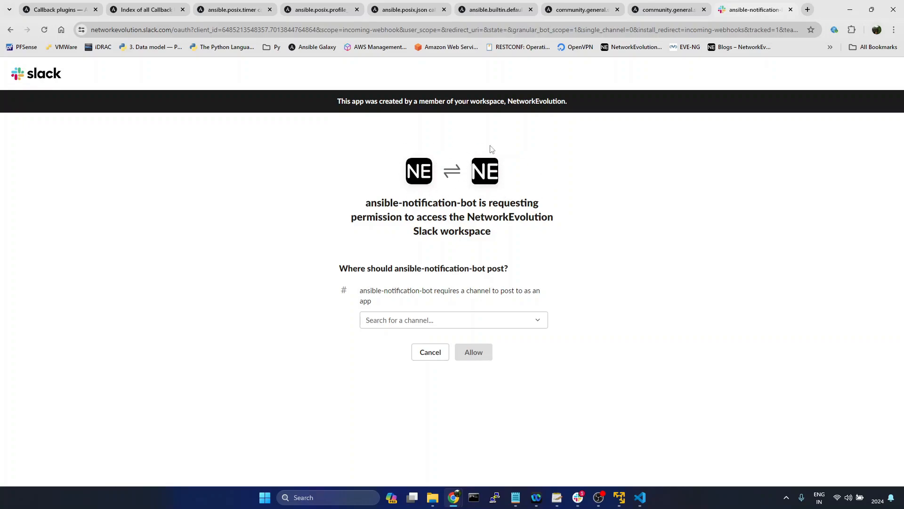
pyautogui.moveTo(392, 170)
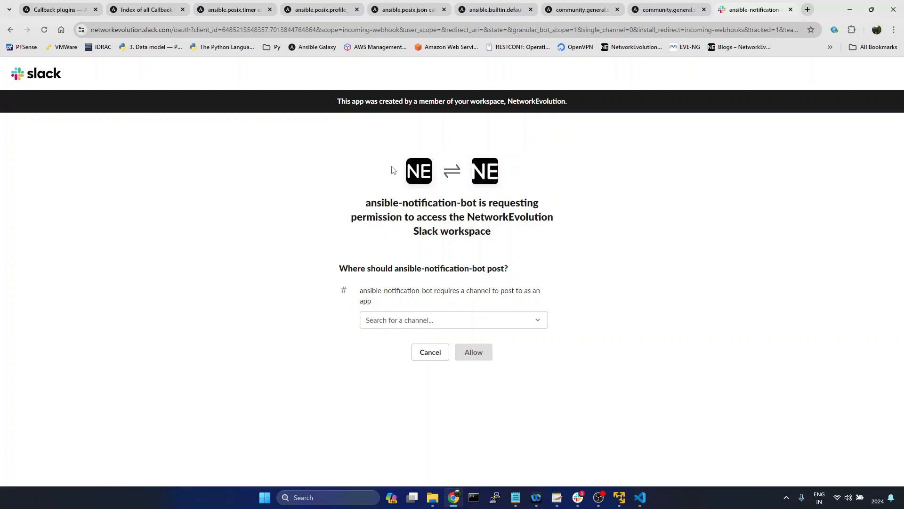
pyautogui.moveTo(460, 192)
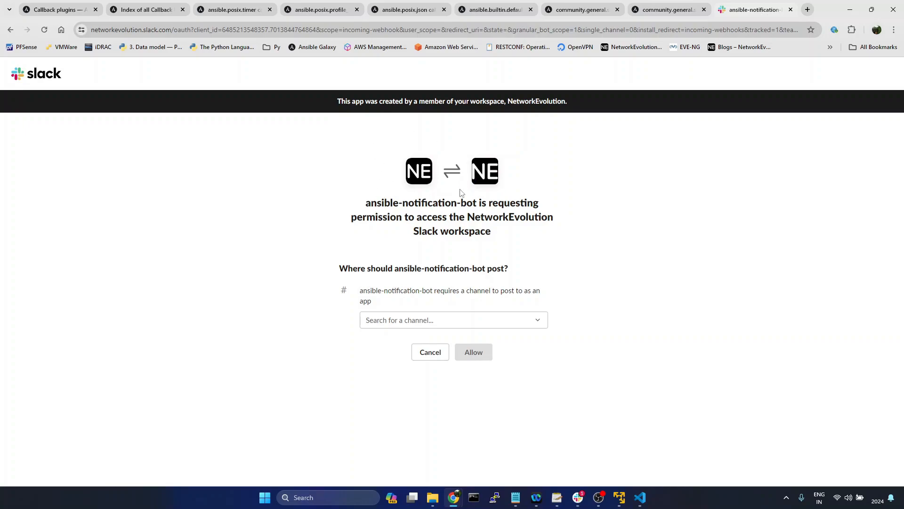
pyautogui.moveTo(452, 265)
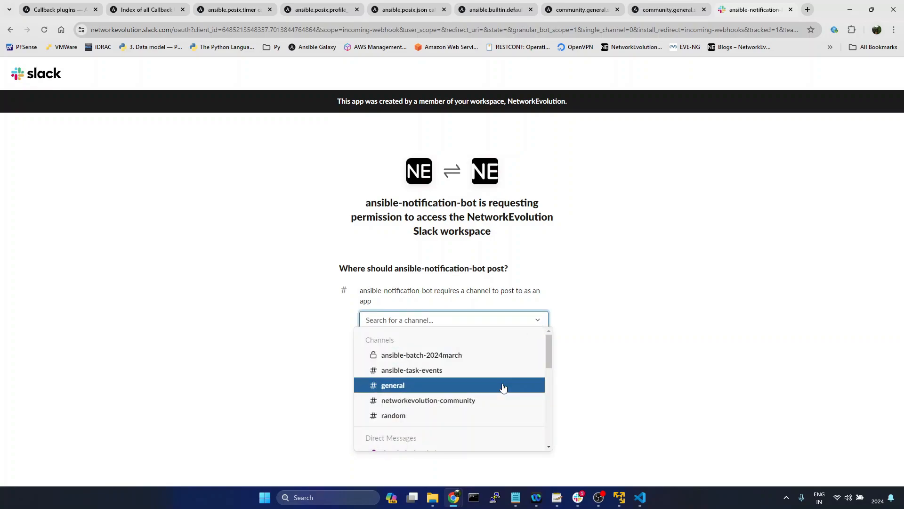
pyautogui.click(412, 369)
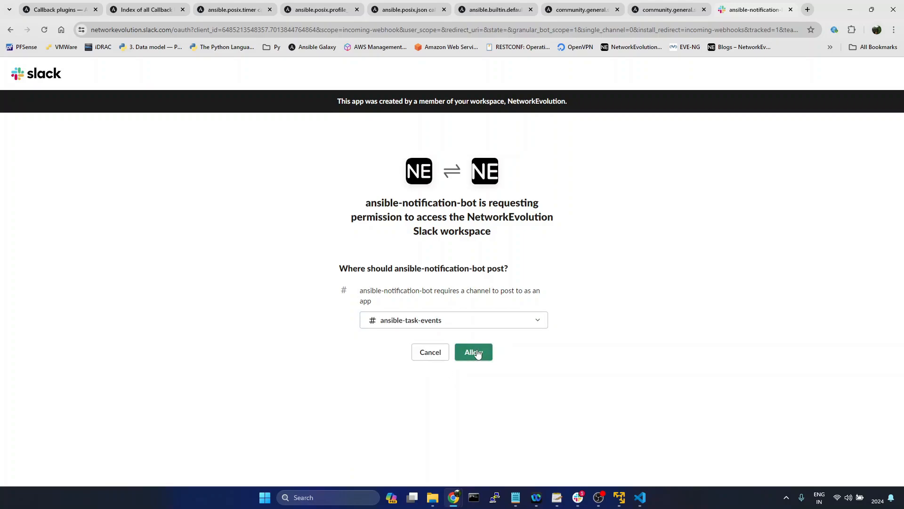
pyautogui.click(474, 352)
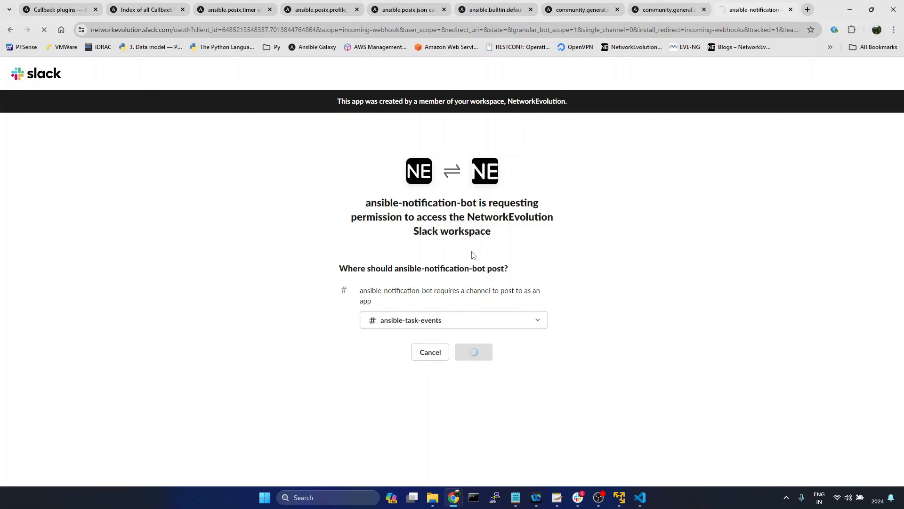
# Review the new #ansible-task-events webhook URL and sample curl request, then return to the editor.
pyautogui.click(473, 352)
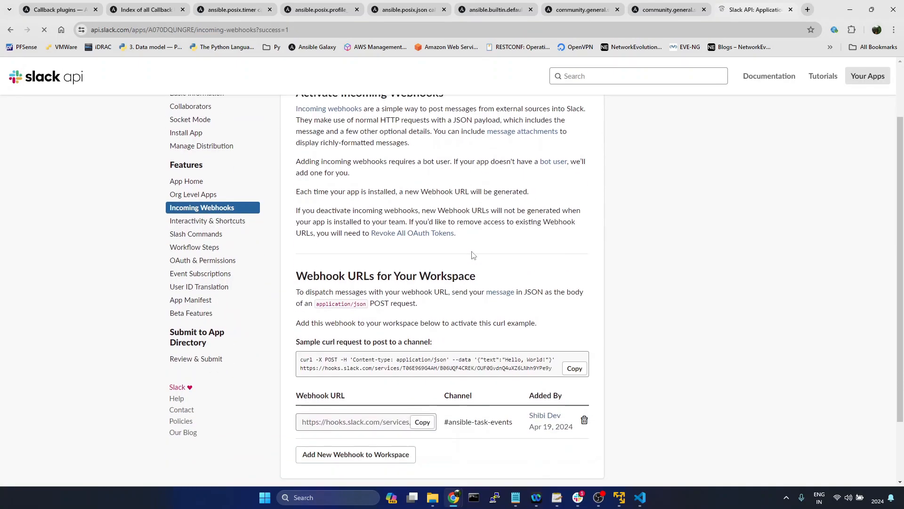
pyautogui.scroll(-3)
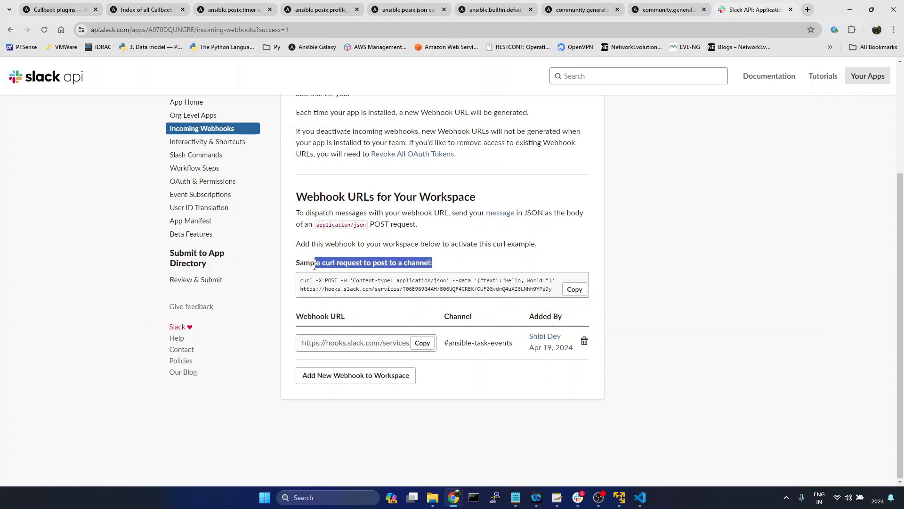
pyautogui.moveTo(669, 294)
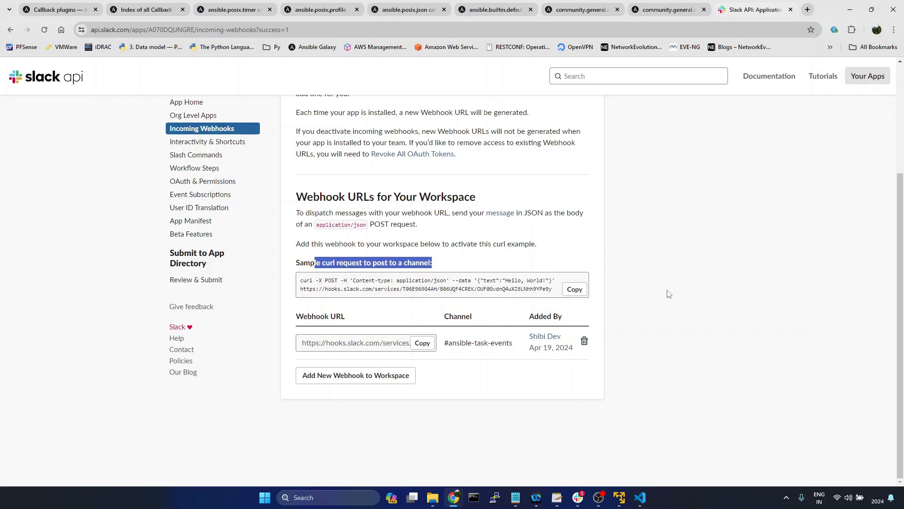
pyautogui.moveTo(645, 483)
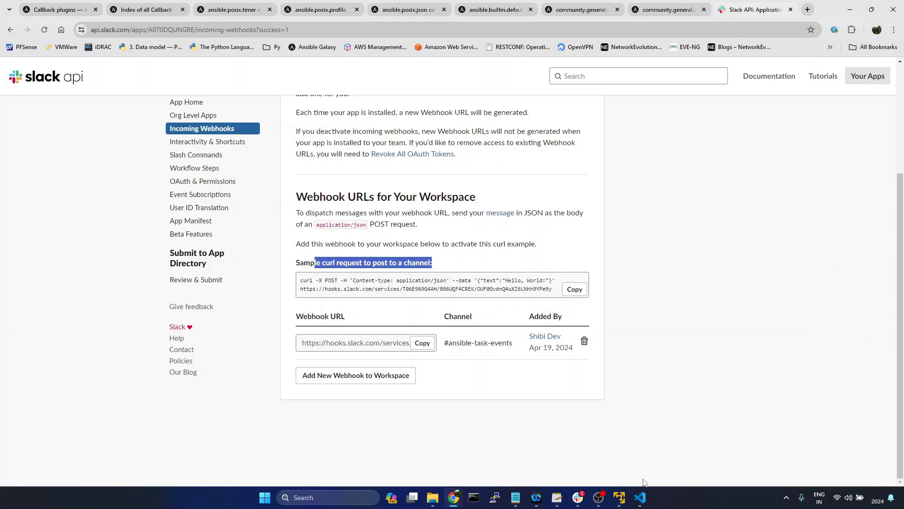
pyautogui.click(640, 498)
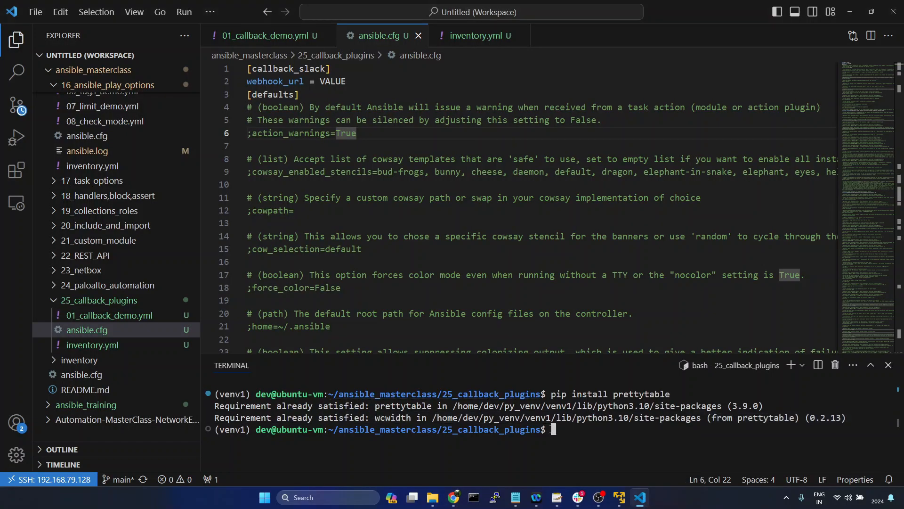
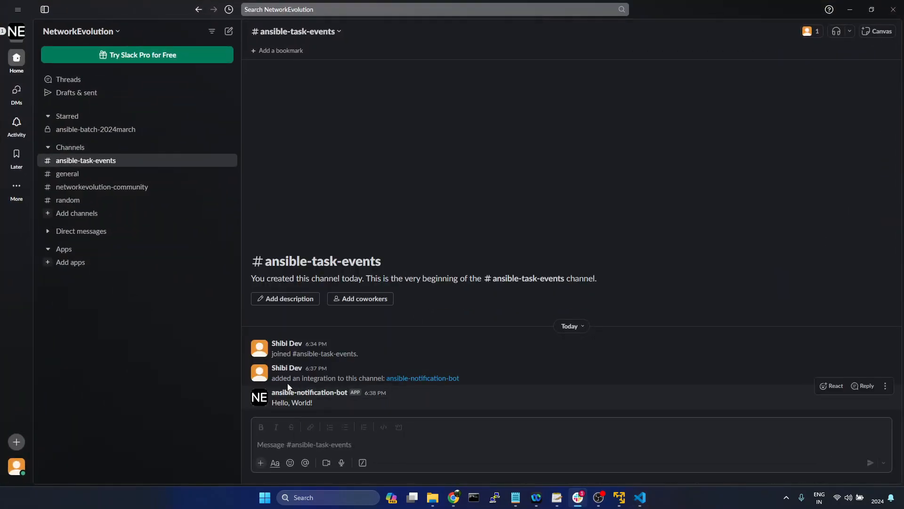
# Install curl with sudo apt, then POST a "Hello, World!" JSON payload to the Slack webhook.
pyautogui.moveTo(324, 408)
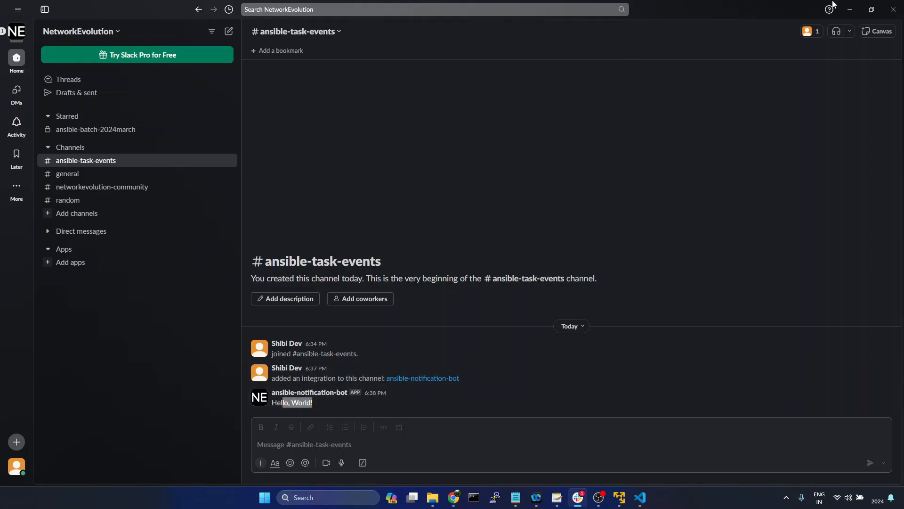
# Return from Slack to Visual Studio Code after checking the Hello, World! message.
pyautogui.click(640, 497)
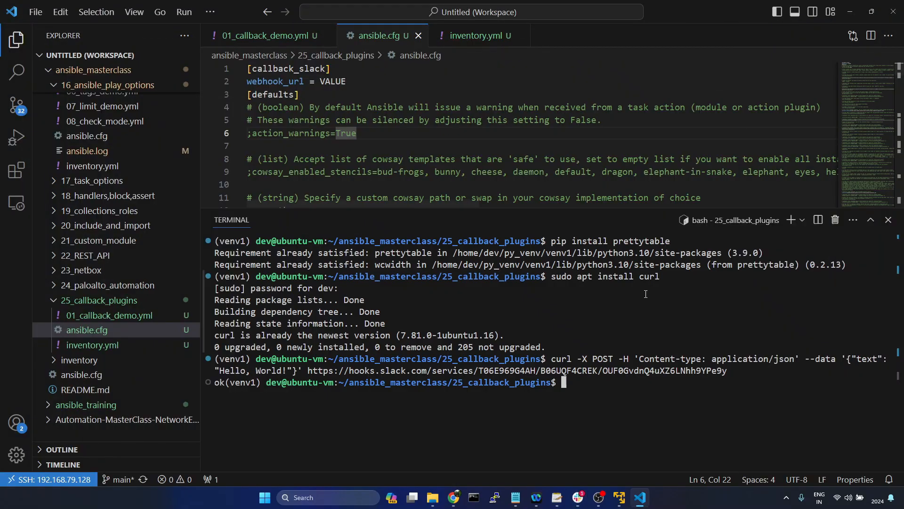
pyautogui.moveTo(527, 400)
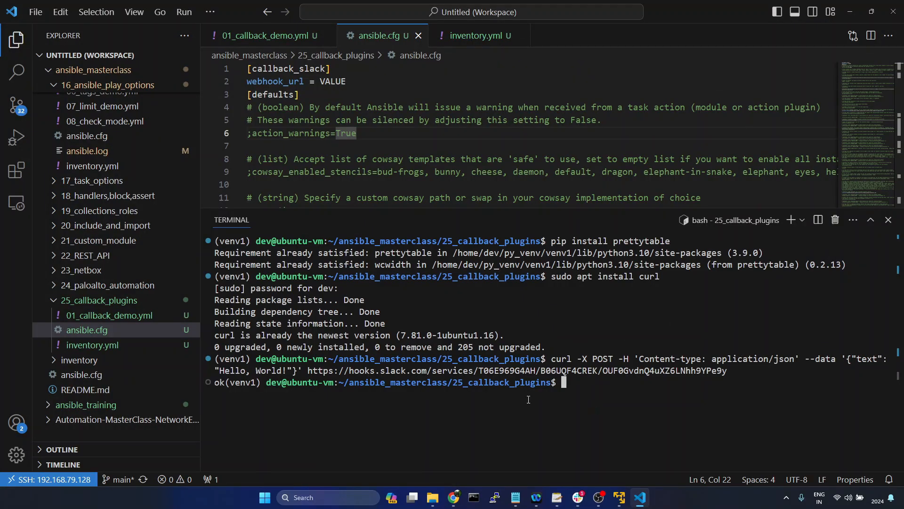
# Replace the webhook_url VALUE placeholder with the hooks.slack.com URL and run ansible-playbook 01_callback_demo.yml.
pyautogui.moveTo(606, 371); pyautogui.dragTo(728, 370)
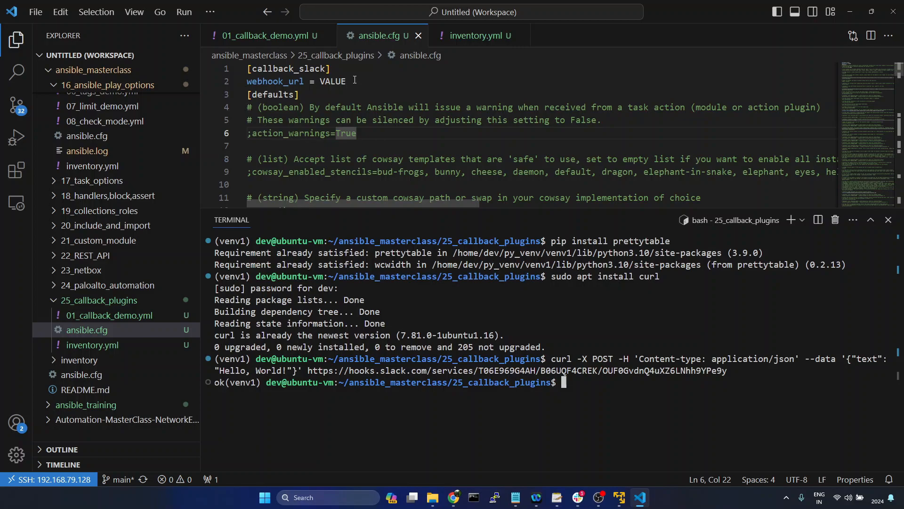
pyautogui.doubleClick(332, 81)
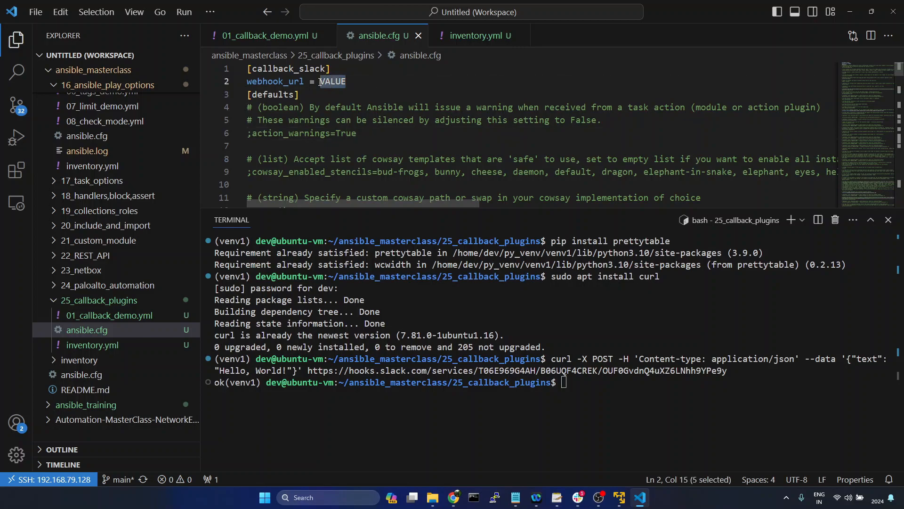
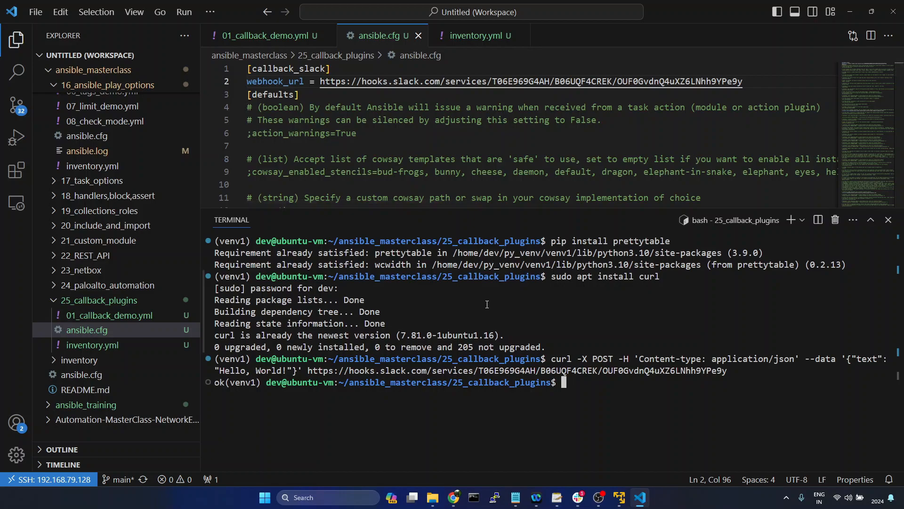
pyautogui.write('ansible-playbook 01_callback_demo.yml')
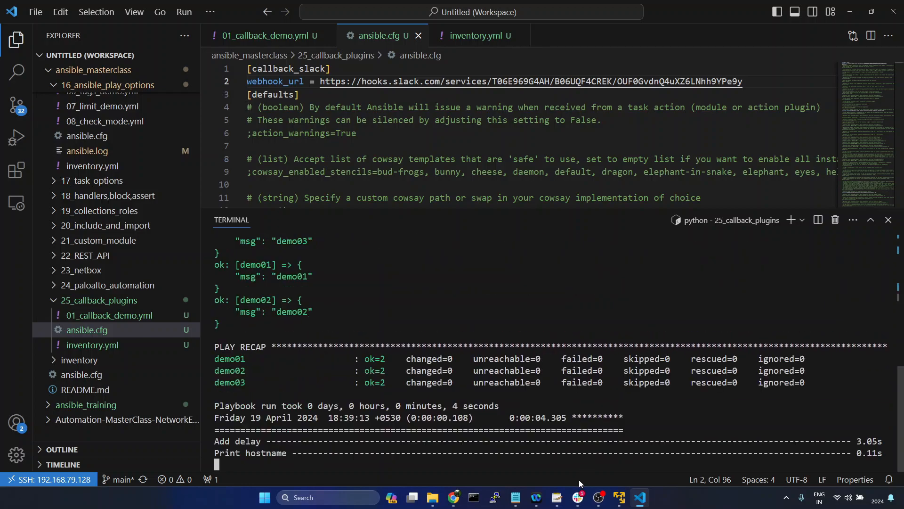
# Check the bot's playbook run messages in Slack, then return to the editor.
pyautogui.click(577, 498)
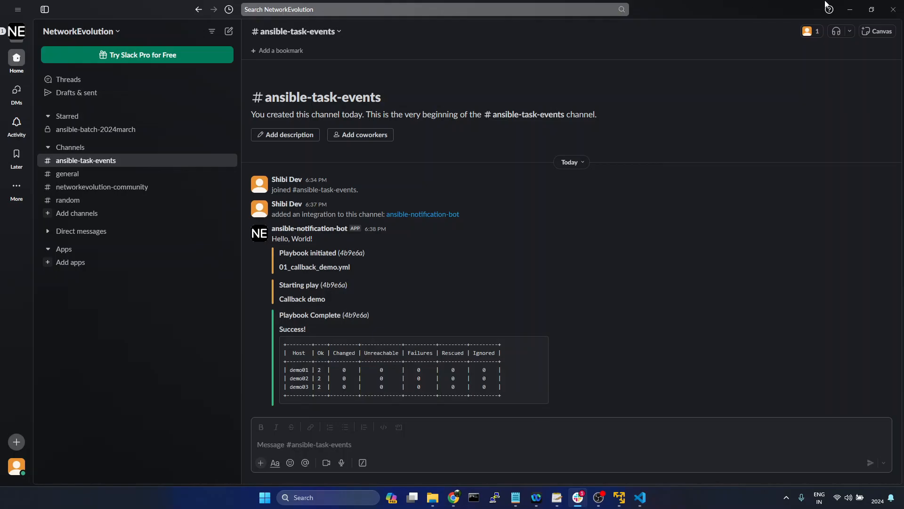
pyautogui.click(639, 497)
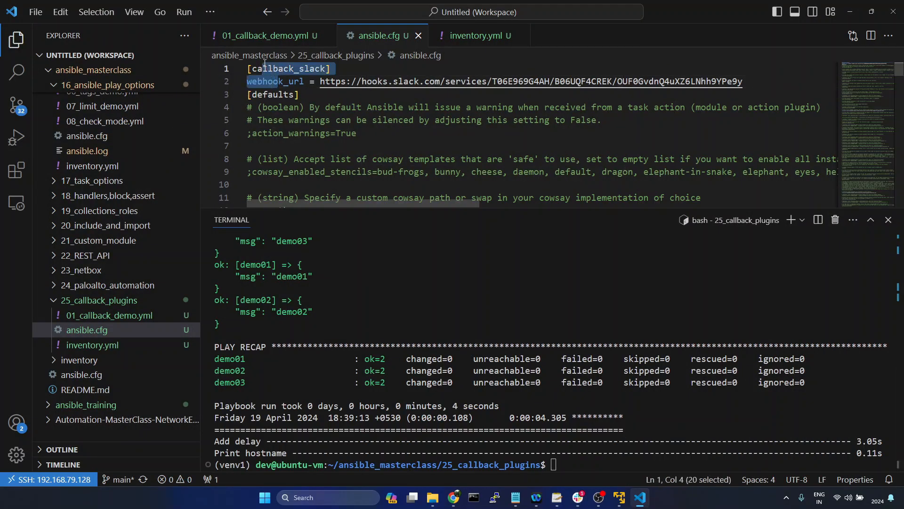
# Comment out the callback_slack section and webhook_url lines in ansible.cfg with Ctrl+/.
pyautogui.press('Ctrl+/')
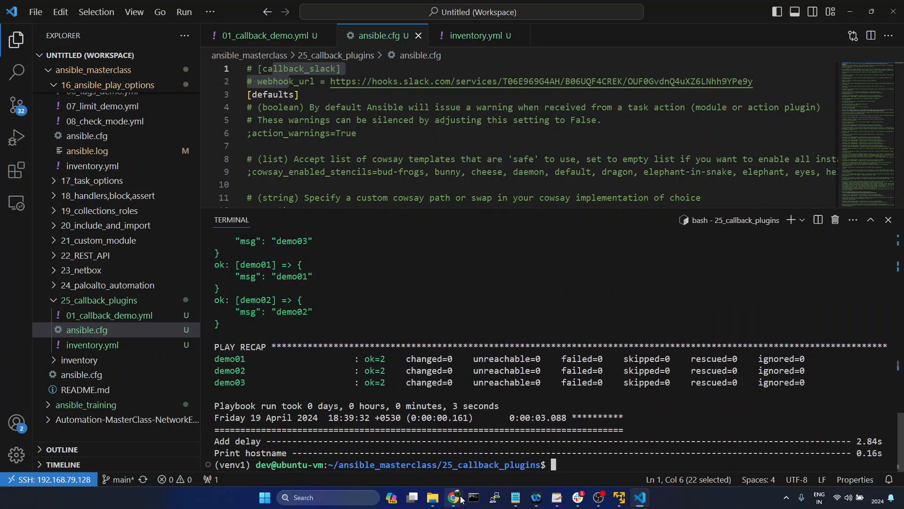
# Review the slack callback plugin options in the docs, down to validate_certs and the SLACK_WEBHOOK_URL variable.
pyautogui.click(454, 498)
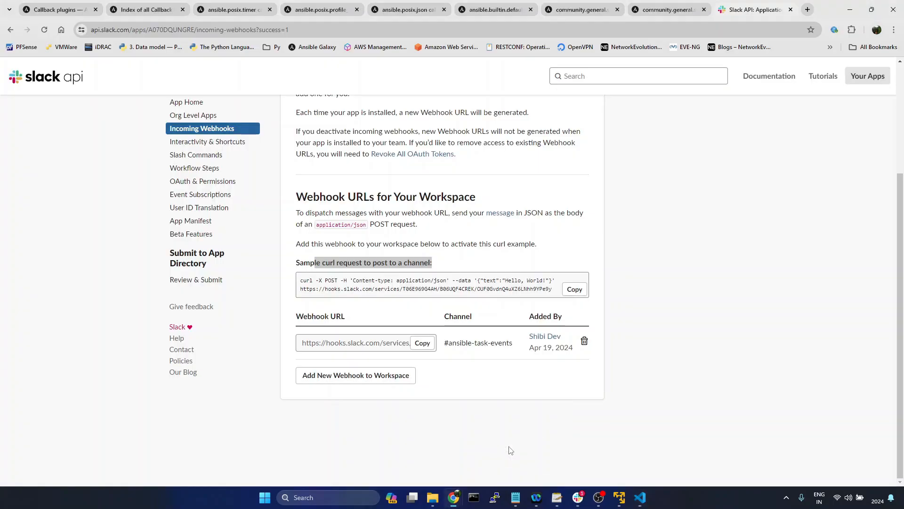
pyautogui.moveTo(583, 10)
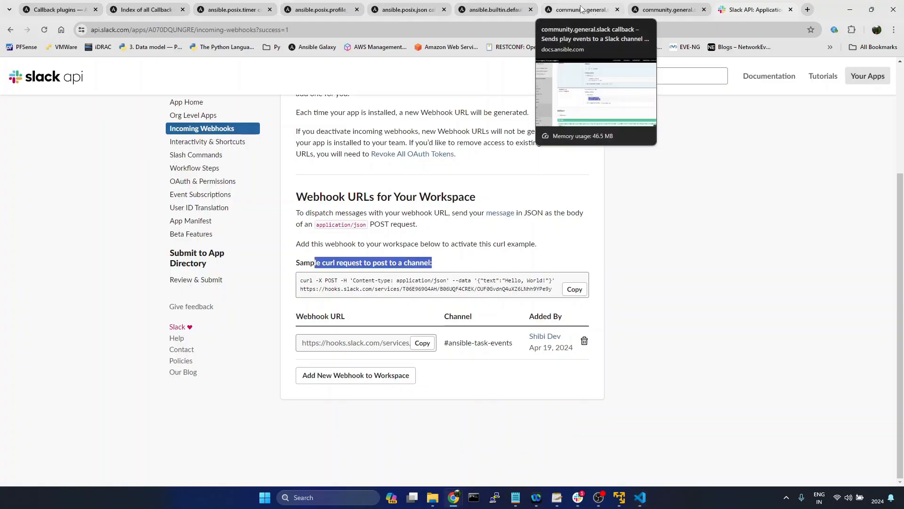
pyautogui.click(582, 9)
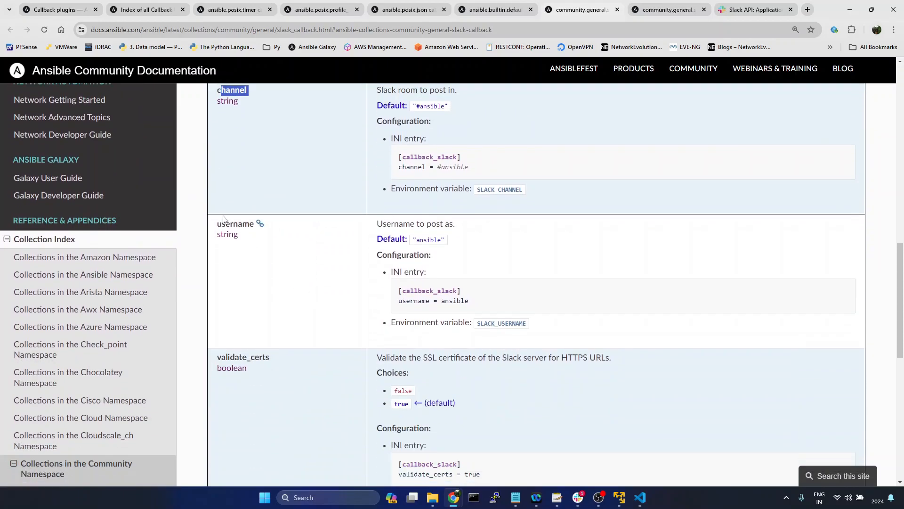
pyautogui.scroll(-3)
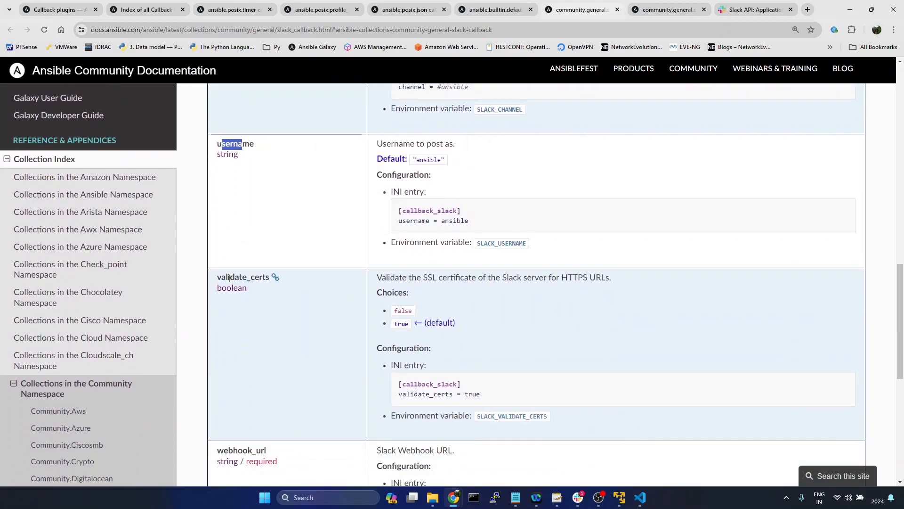
pyautogui.scroll(-3)
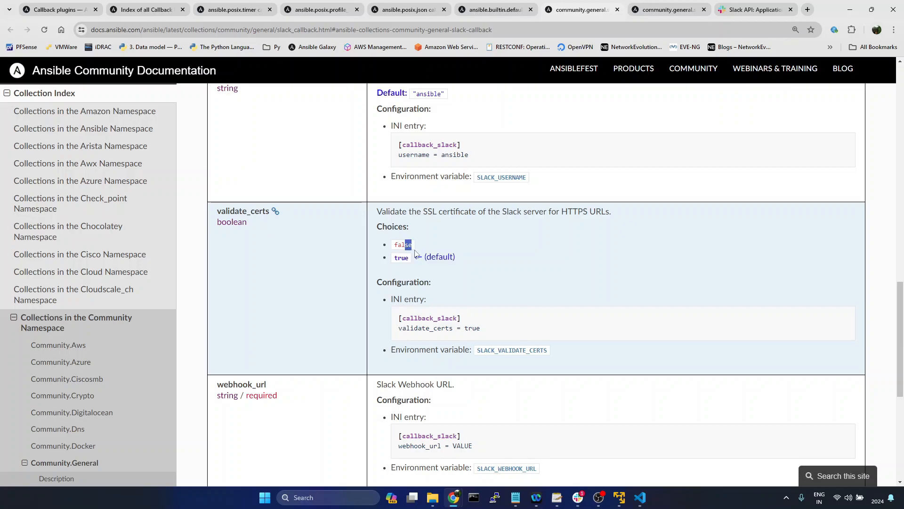
pyautogui.scroll(-3)
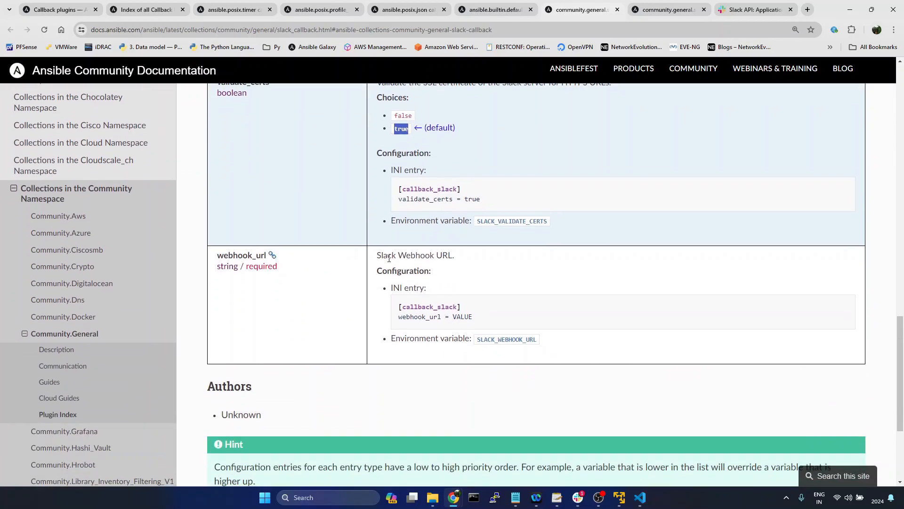
pyautogui.doubleClick(240, 255)
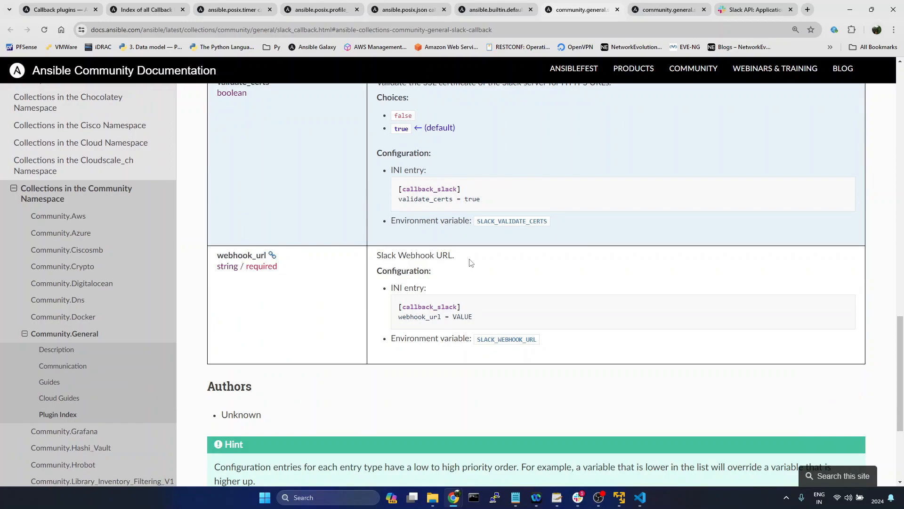
pyautogui.moveTo(528, 344)
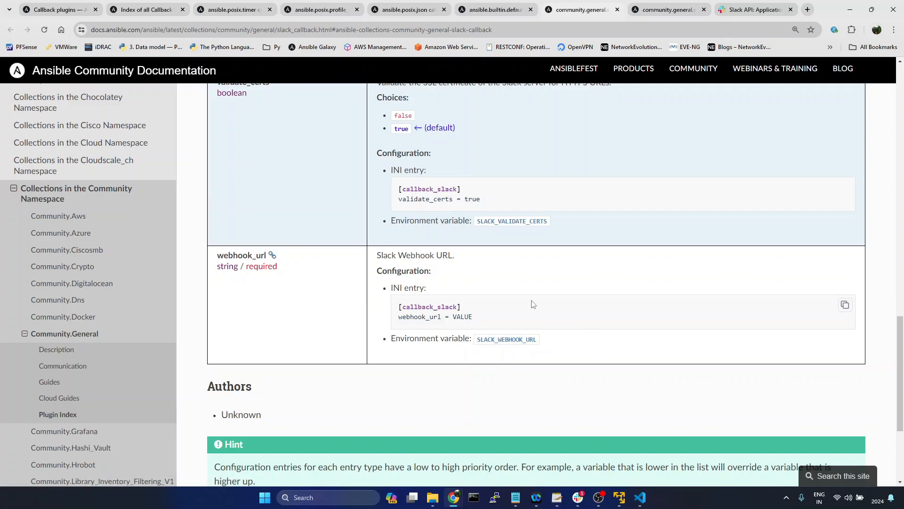
pyautogui.scroll(-3)
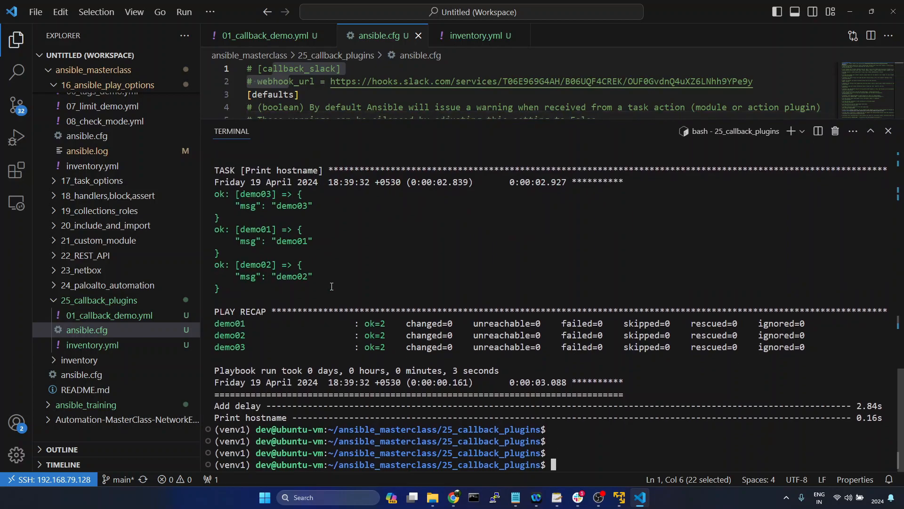
# Run printenv in the terminal to list all environment variables, then return to the editor.
pyautogui.write('print')
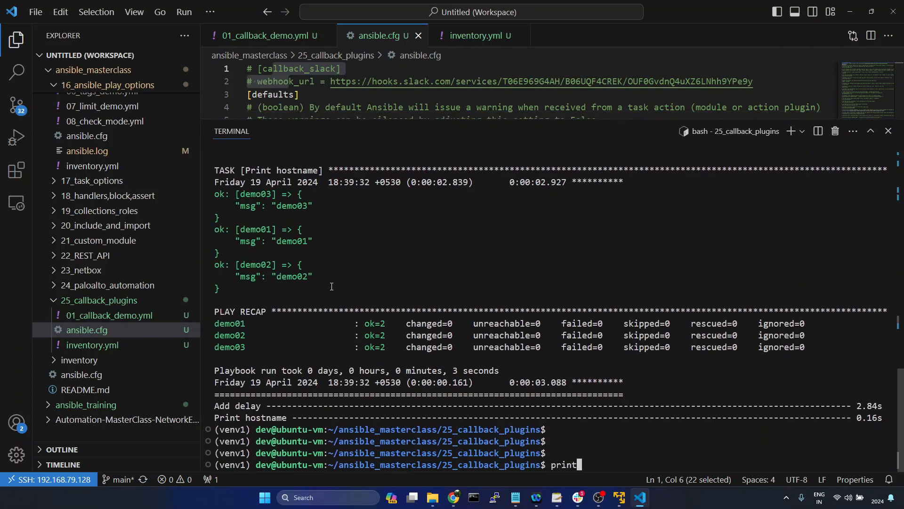
pyautogui.press('Enter')
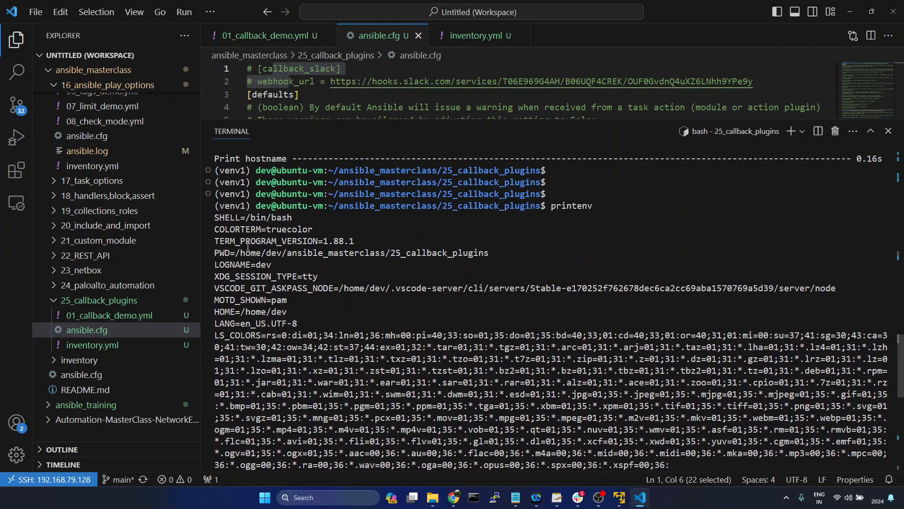
pyautogui.scroll(-3)
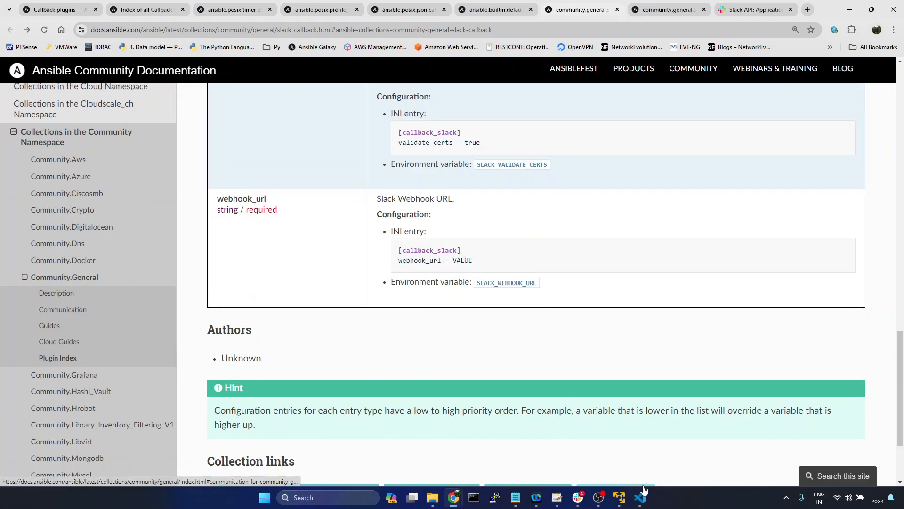
pyautogui.click(640, 497)
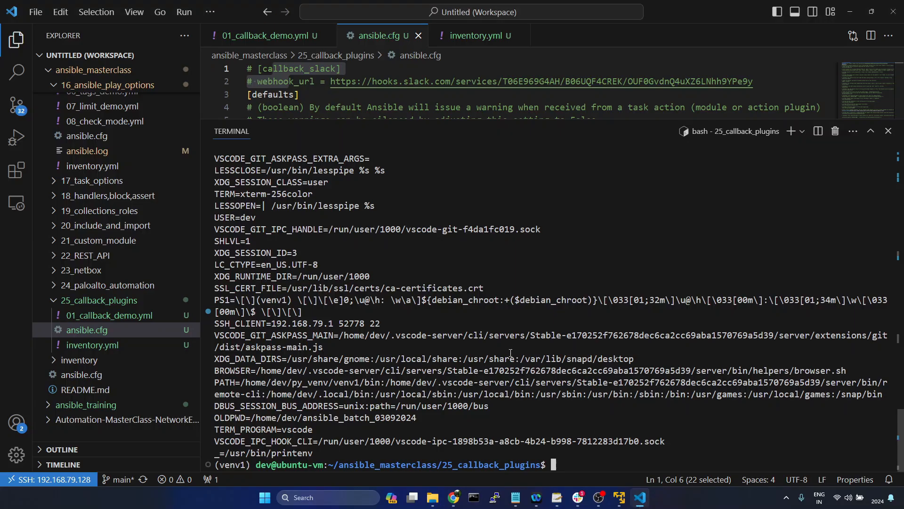
# Check SLACK_WEBHOOK_URL with printenv to confirm it is not yet set.
pyautogui.write('printenv')
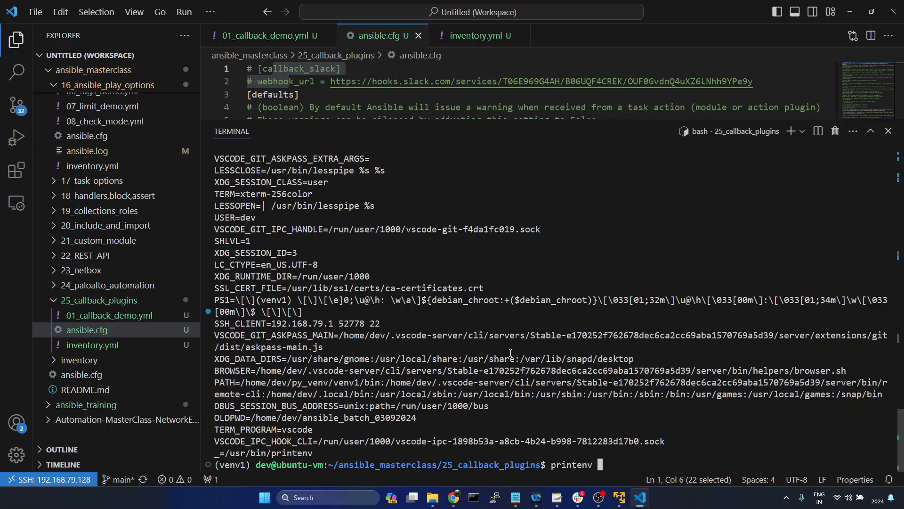
pyautogui.write('SLACL')
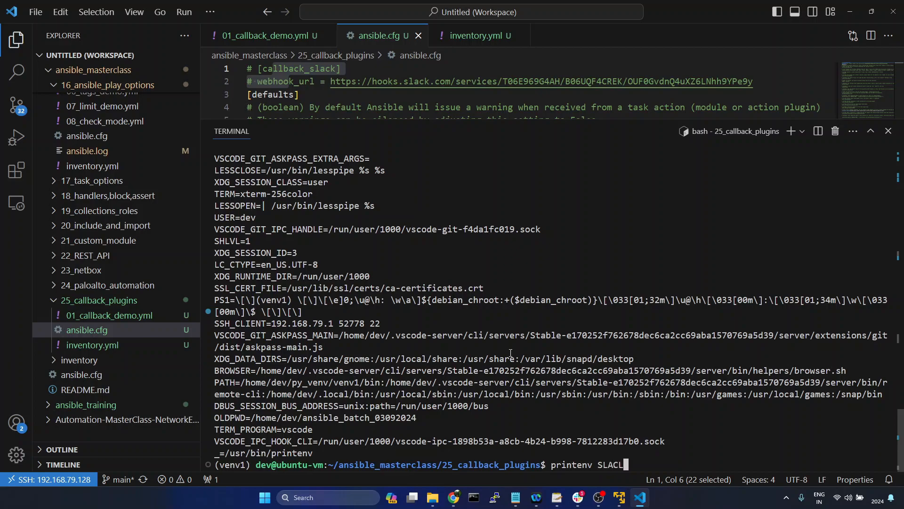
pyautogui.write('K_WEBHOOK_UR')
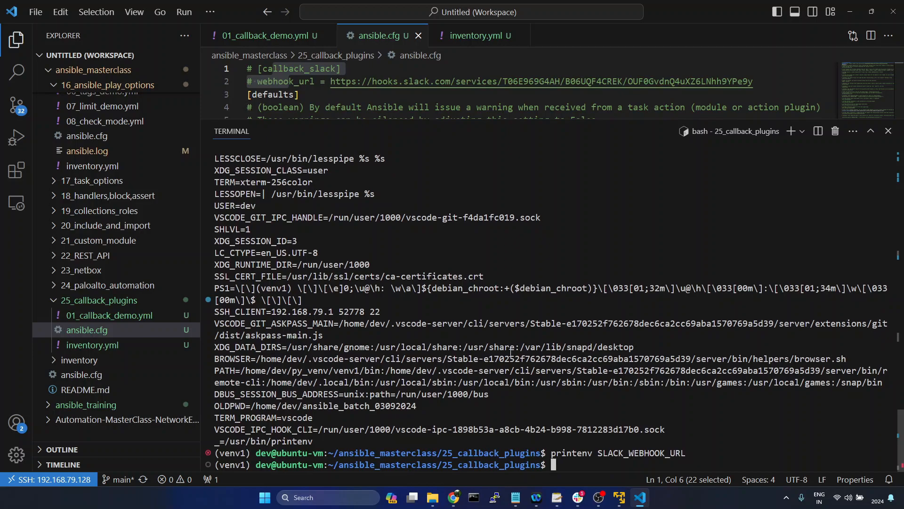
pyautogui.moveTo(686, 453)
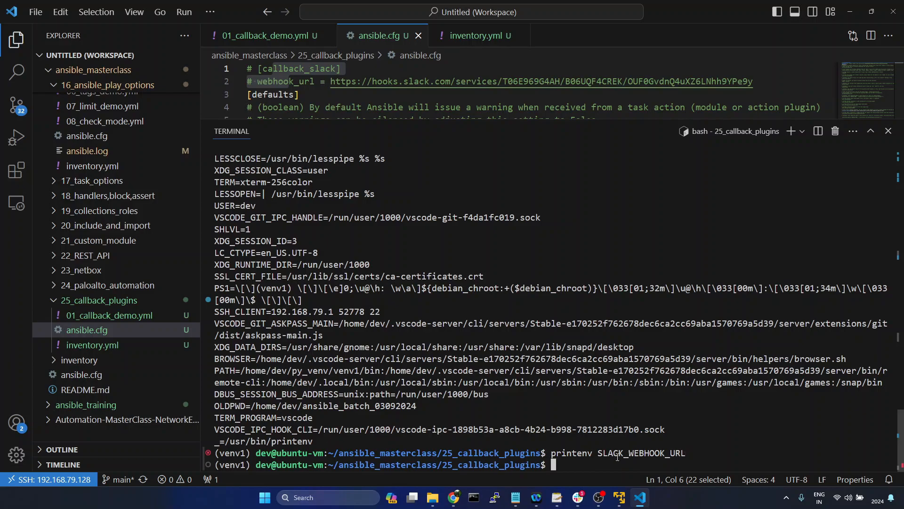
# Export SLACK_WEBHOOK_URL with the Slack webhook URL and verify it with printenv.
pyautogui.write('exp')
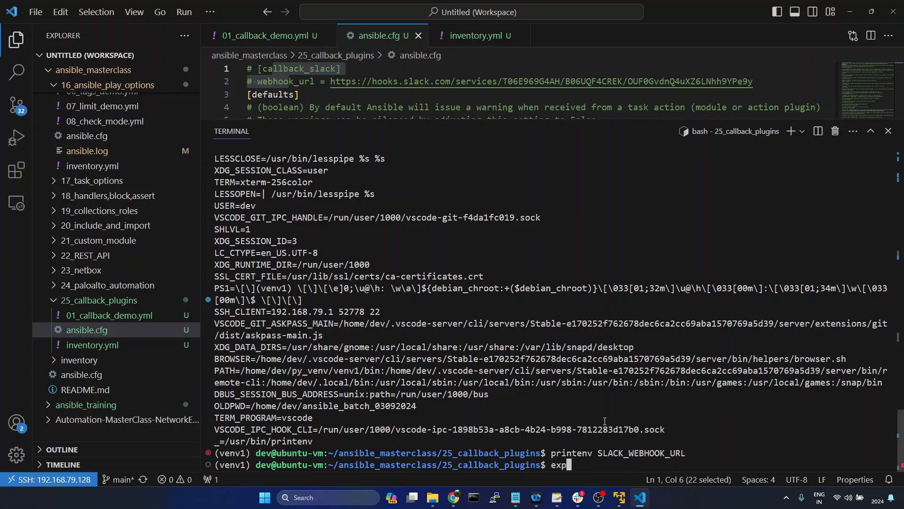
pyautogui.write('ort')
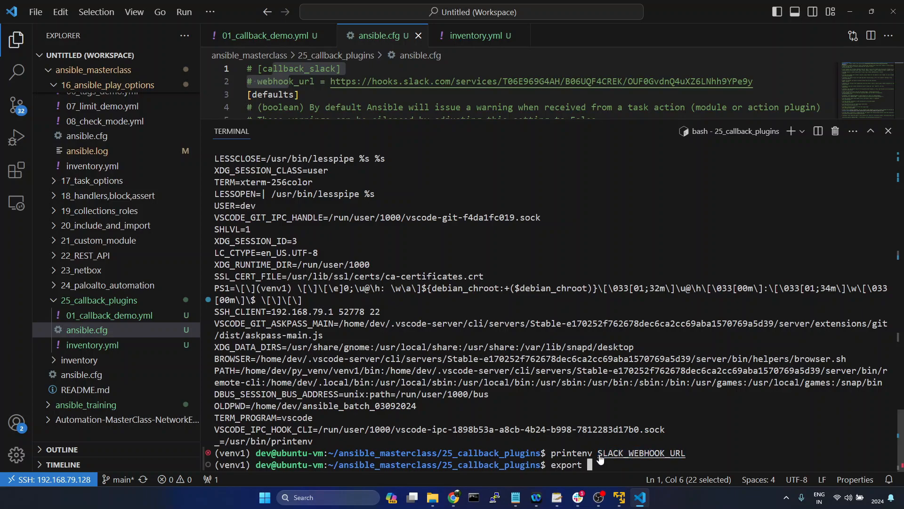
pyautogui.write('SLACK_WEBHOOK_URL')
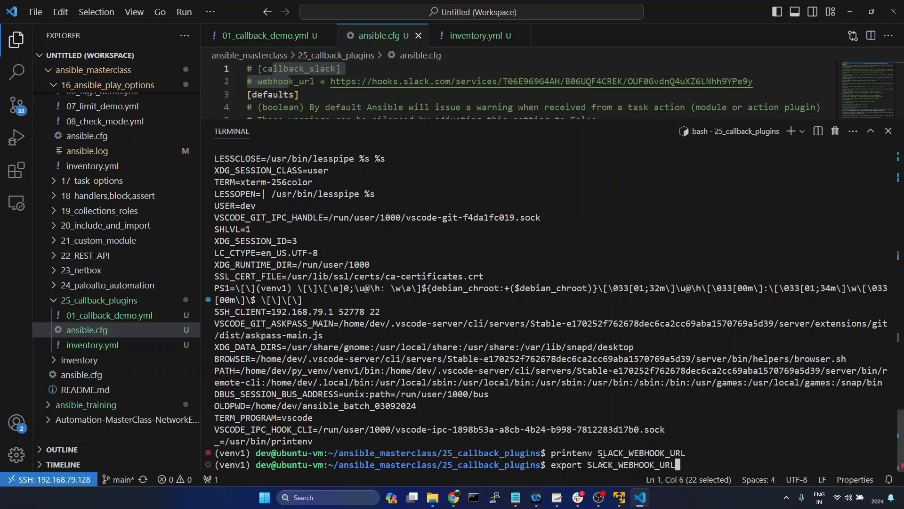
pyautogui.write('=')
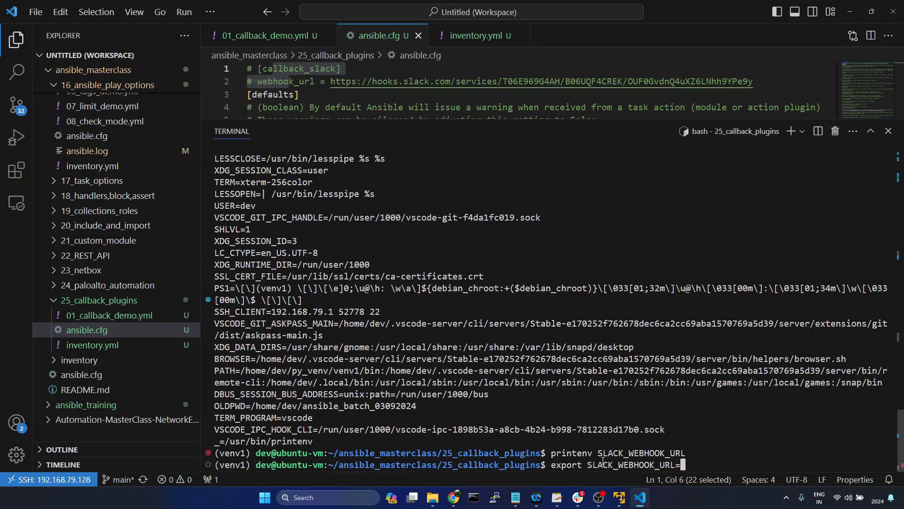
pyautogui.write('"')
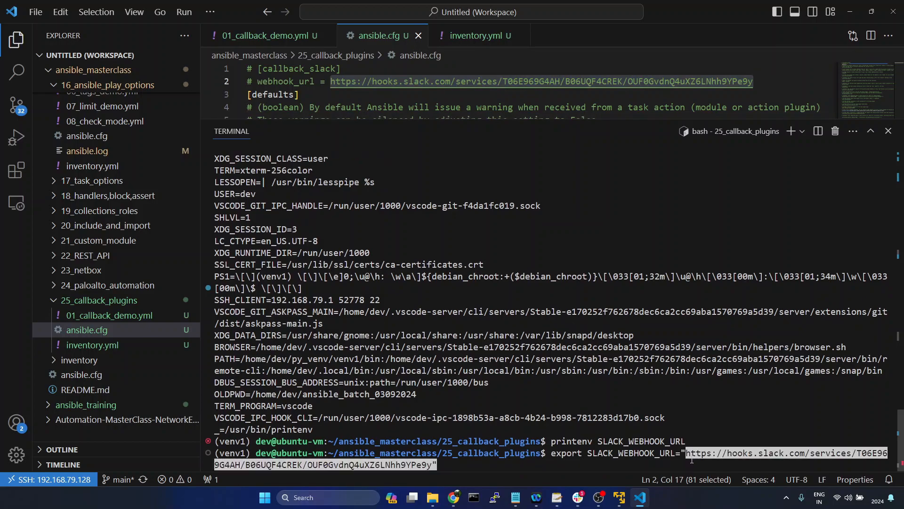
pyautogui.press('Enter')
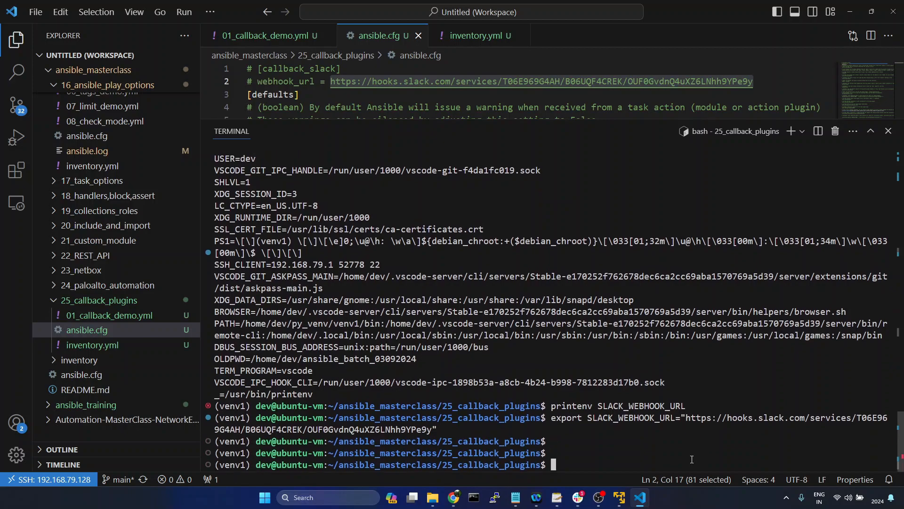
pyautogui.write('printenv')
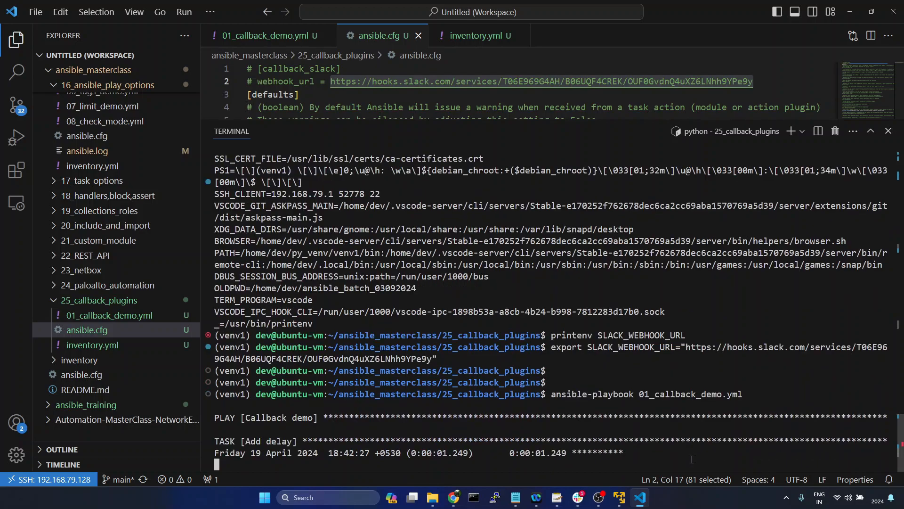
pyautogui.moveTo(648, 441)
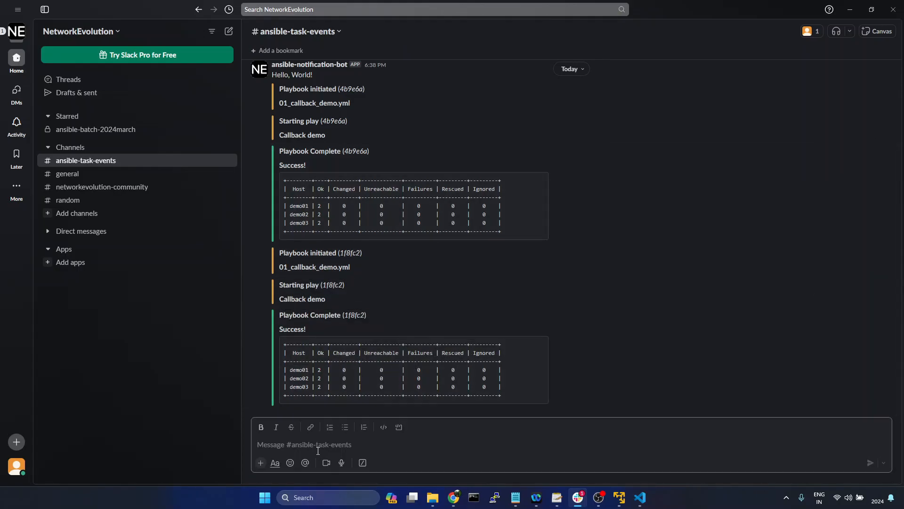
# Post a Hello... message in #ansible-task-events, then hide Slack.
pyautogui.write('Hello...')
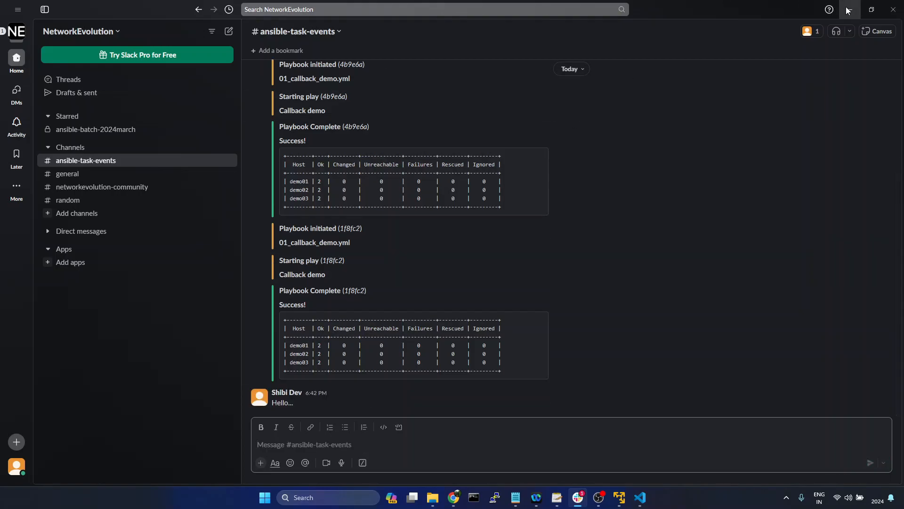
pyautogui.click(639, 498)
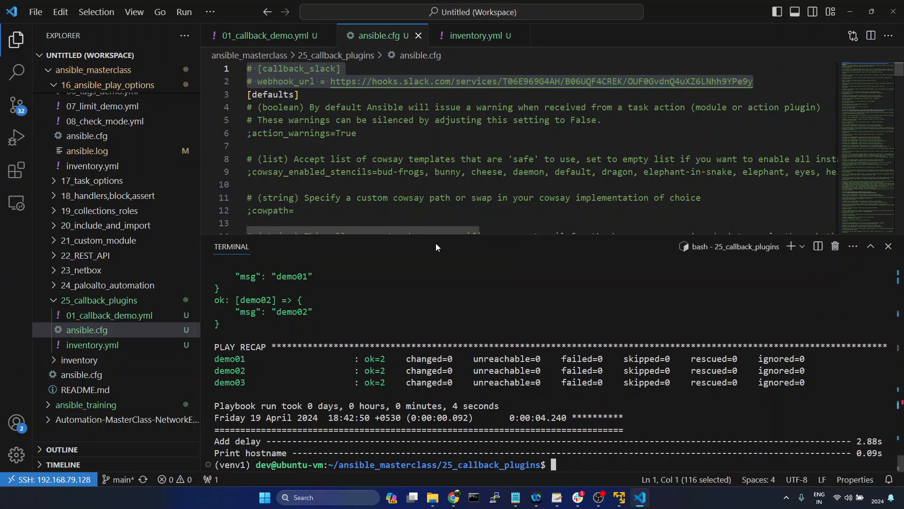
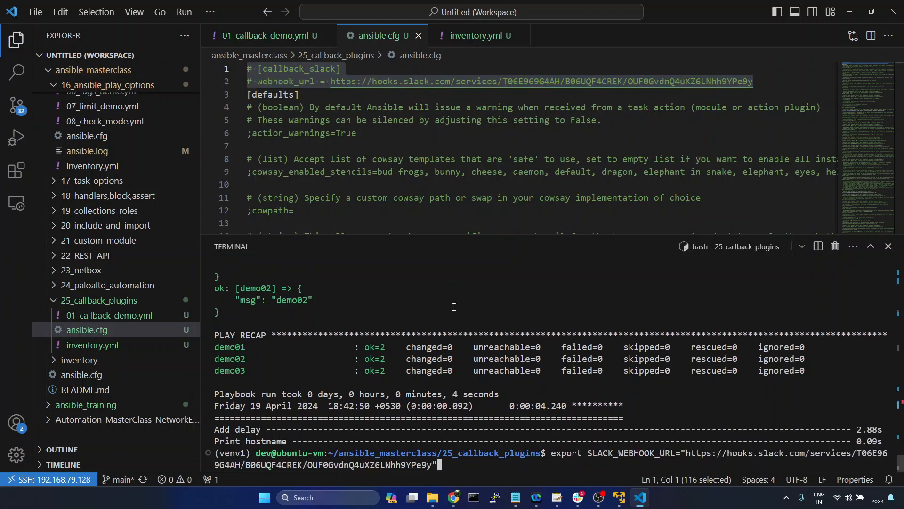
# Unset SLACK_WEBHOOK_URL in the terminal session and rerun ansible-playbook 01_callback_demo.yml.
pyautogui.write('printenv SLACK_WEBHOOK_URL')
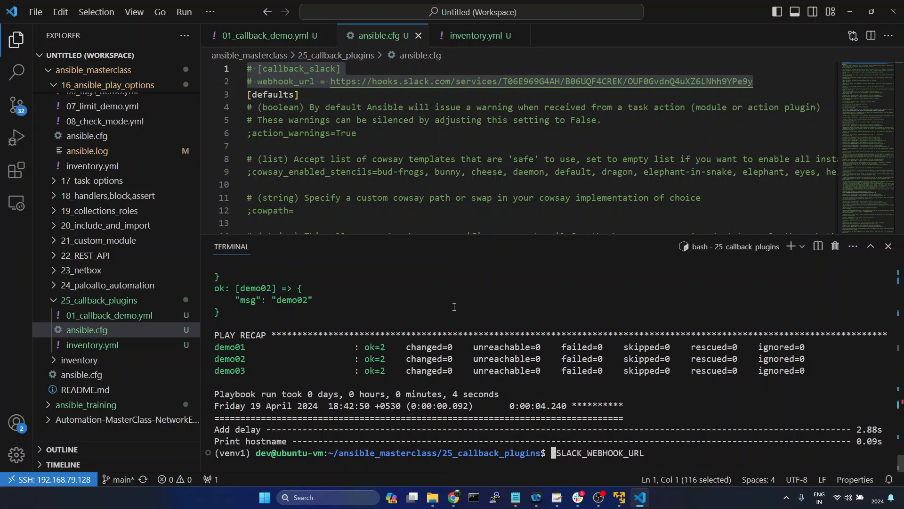
pyautogui.write('unset')
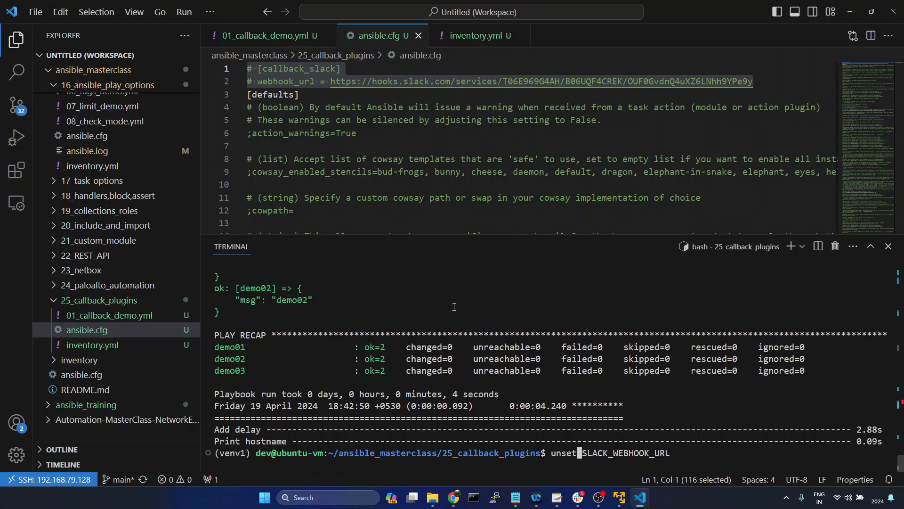
pyautogui.press('Enter')
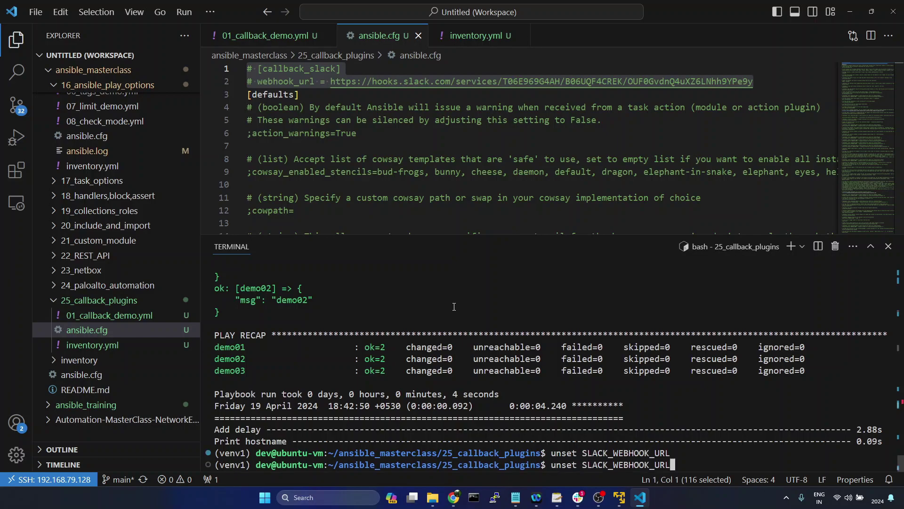
pyautogui.write('ansible-playbook 01_callback_demo.yml')
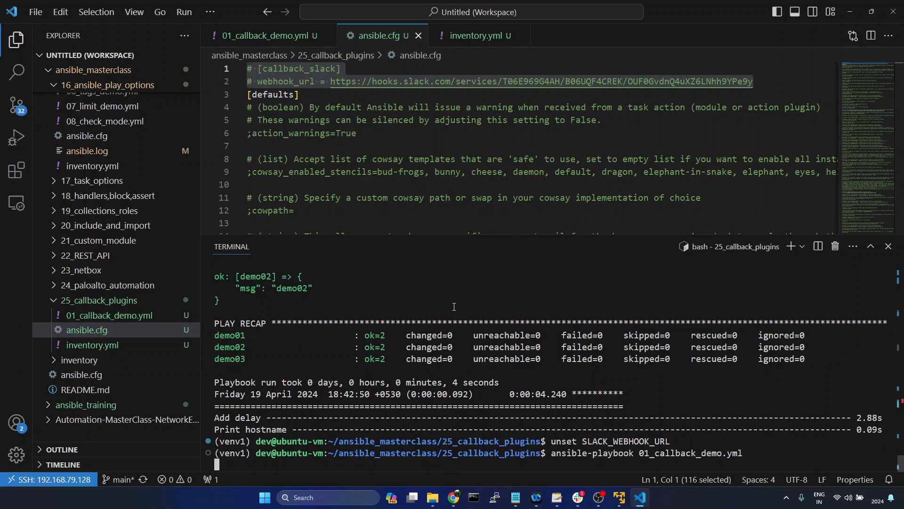